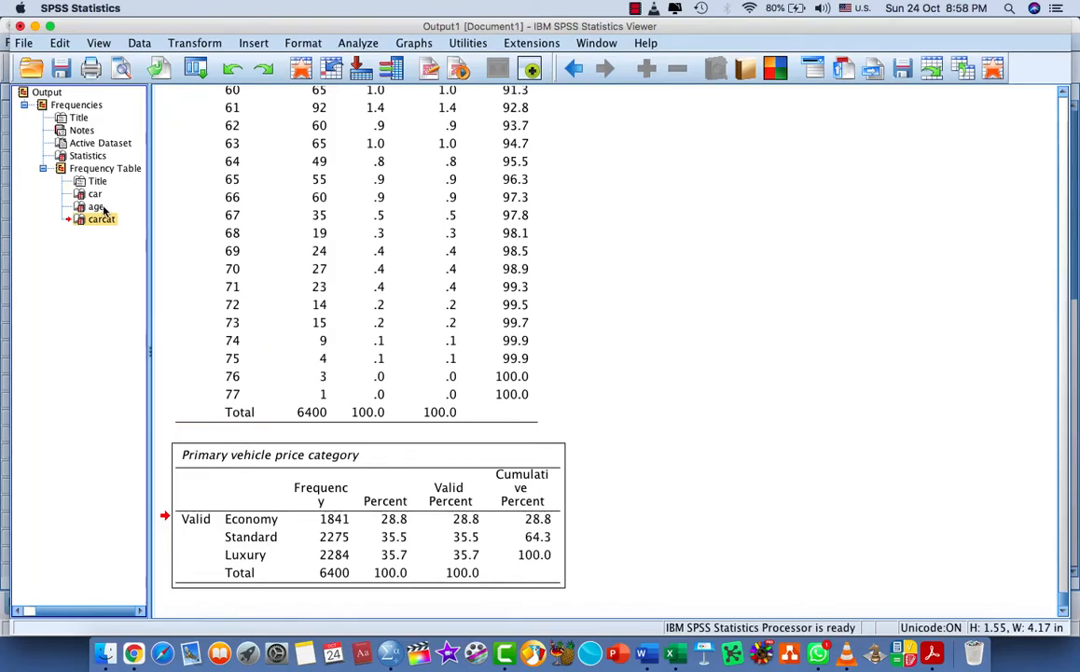
Step: Jump via the car and Active Dataset outline items and scroll back to the top of the output
click(97, 193)
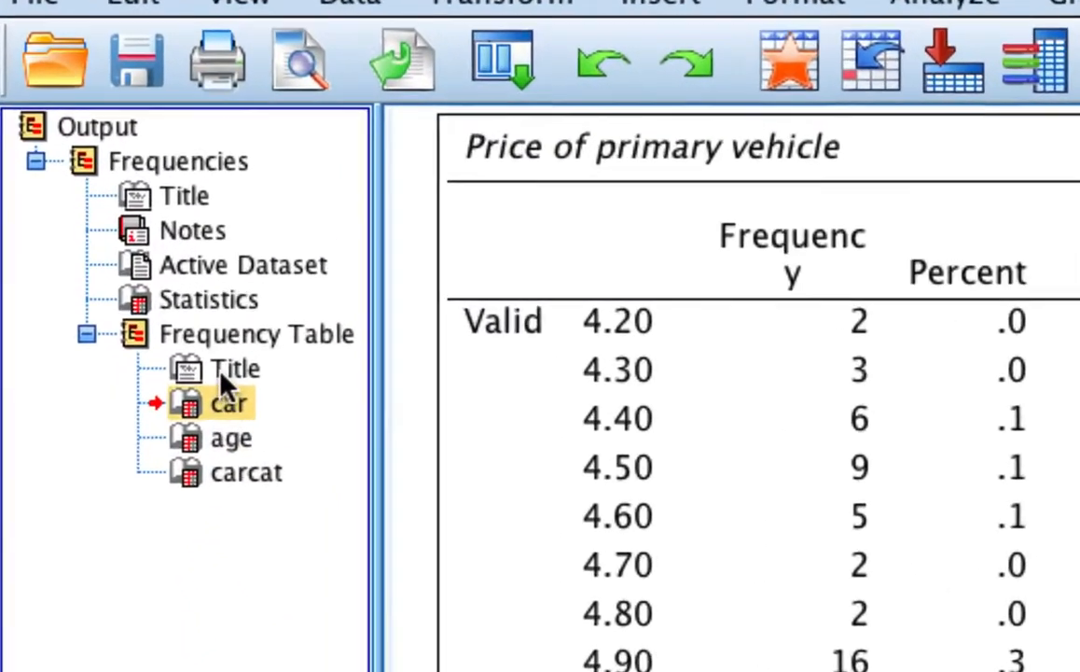
click(242, 265)
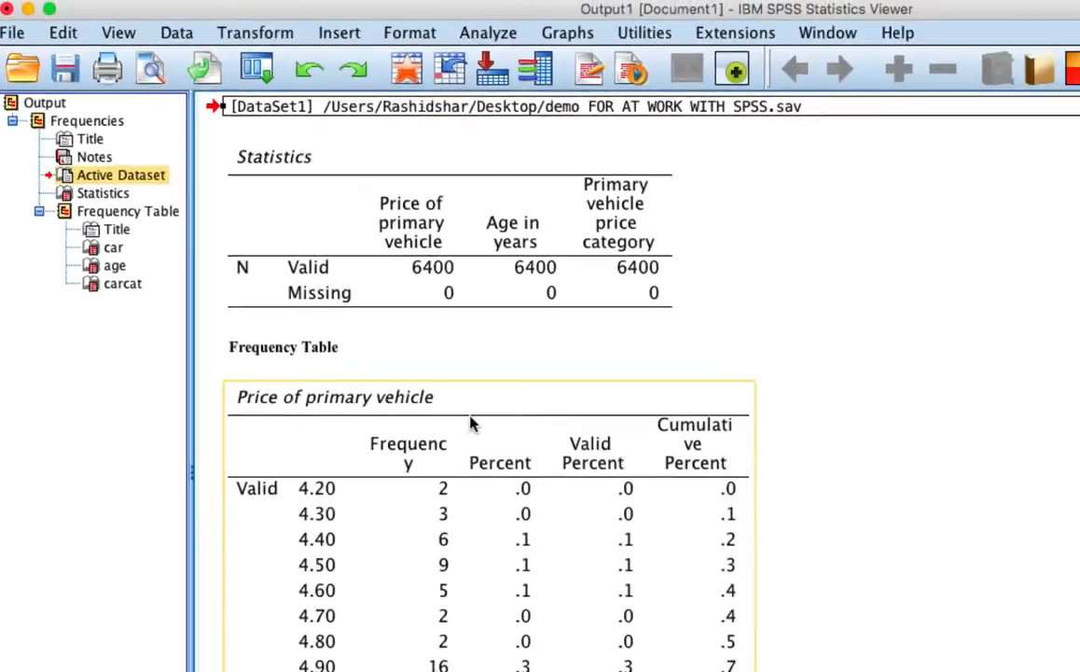
scroll(down, 3)
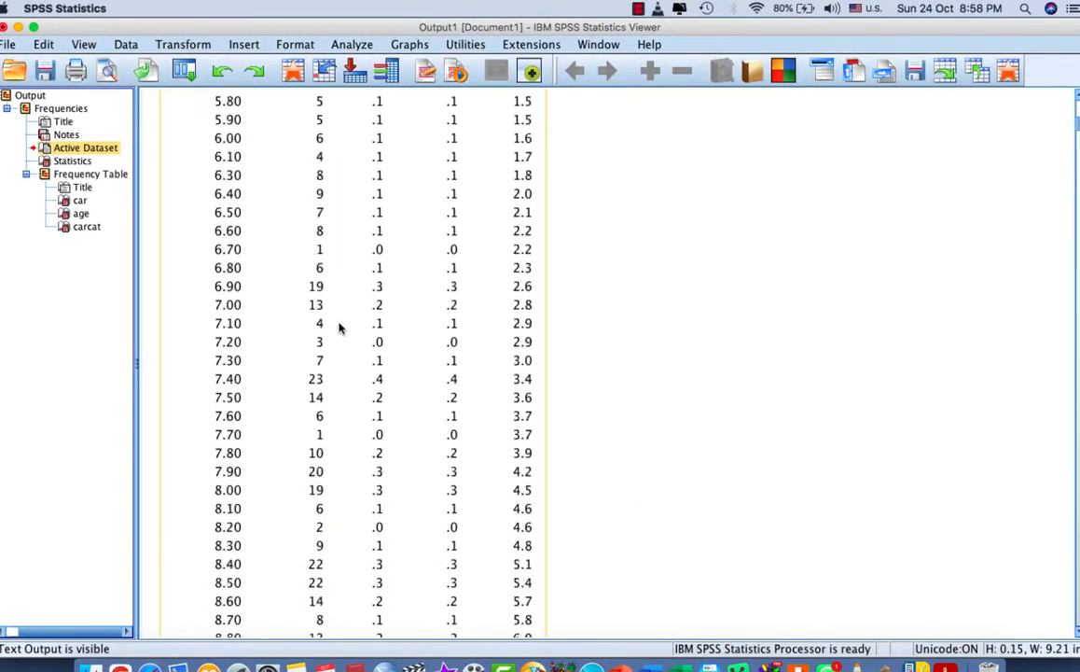
scroll(up, 3)
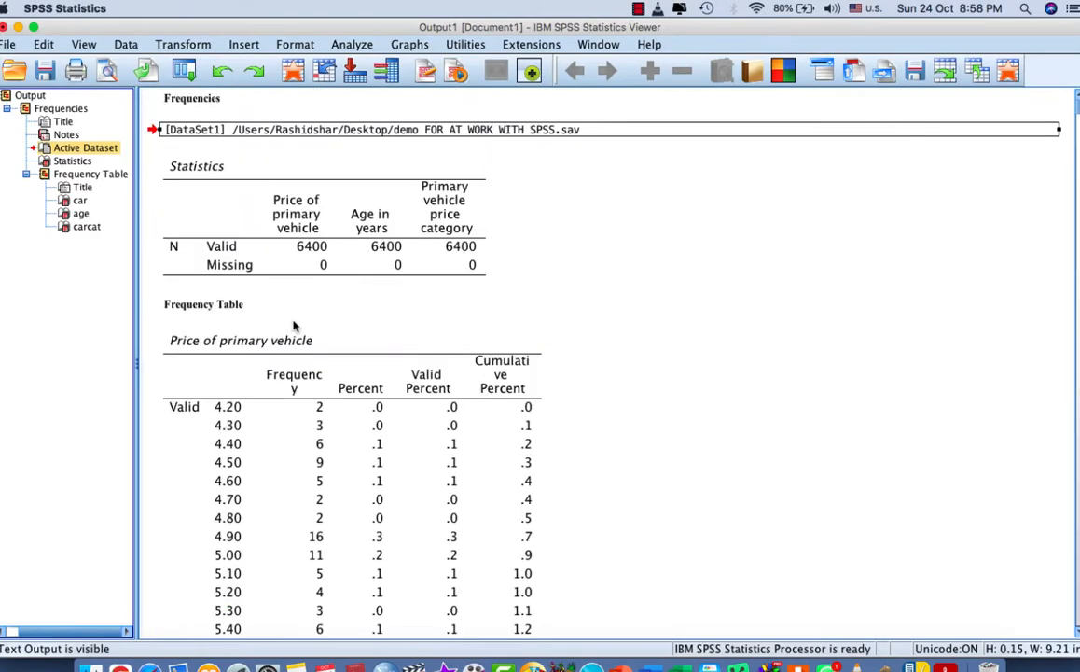
click(70, 161)
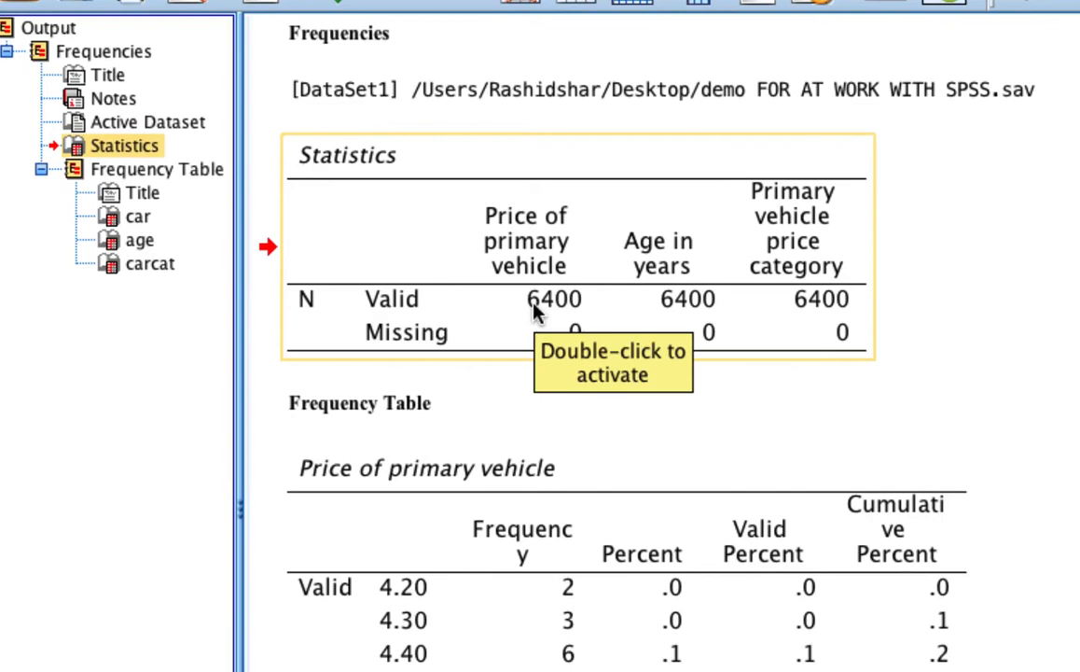
mouse_move(142, 192)
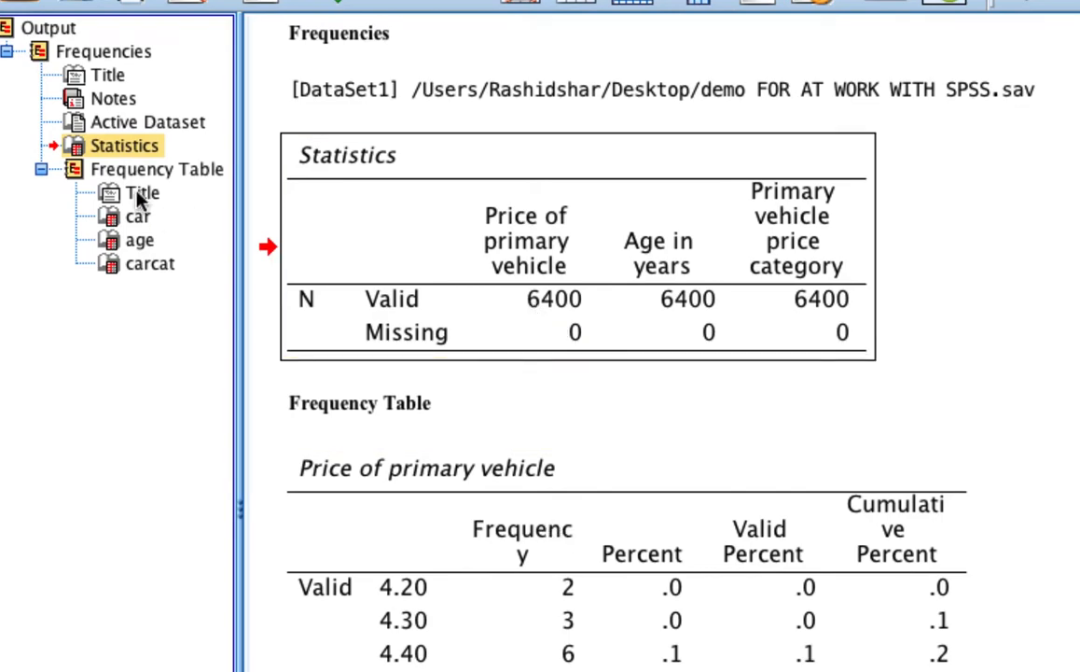
click(139, 216)
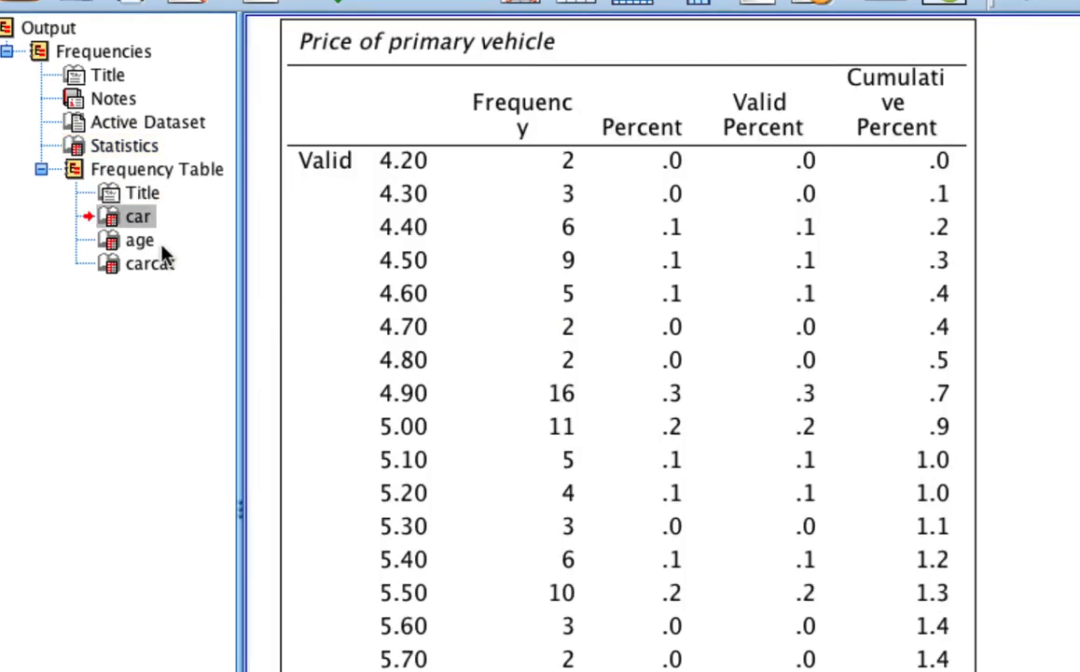
click(144, 192)
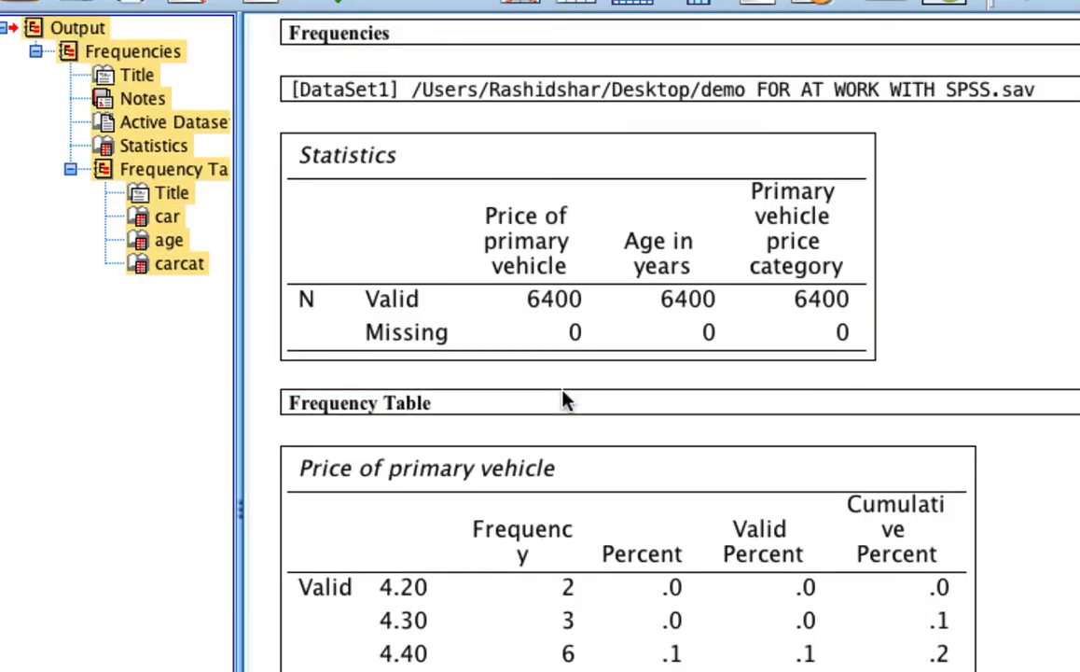
click(153, 145)
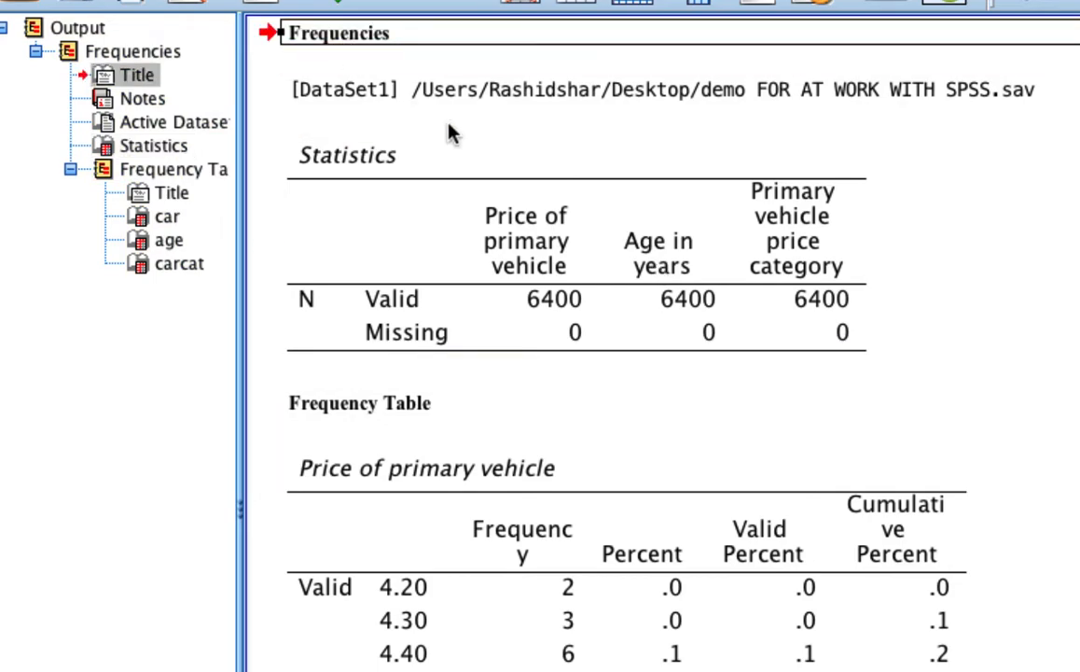
scroll(down, 3)
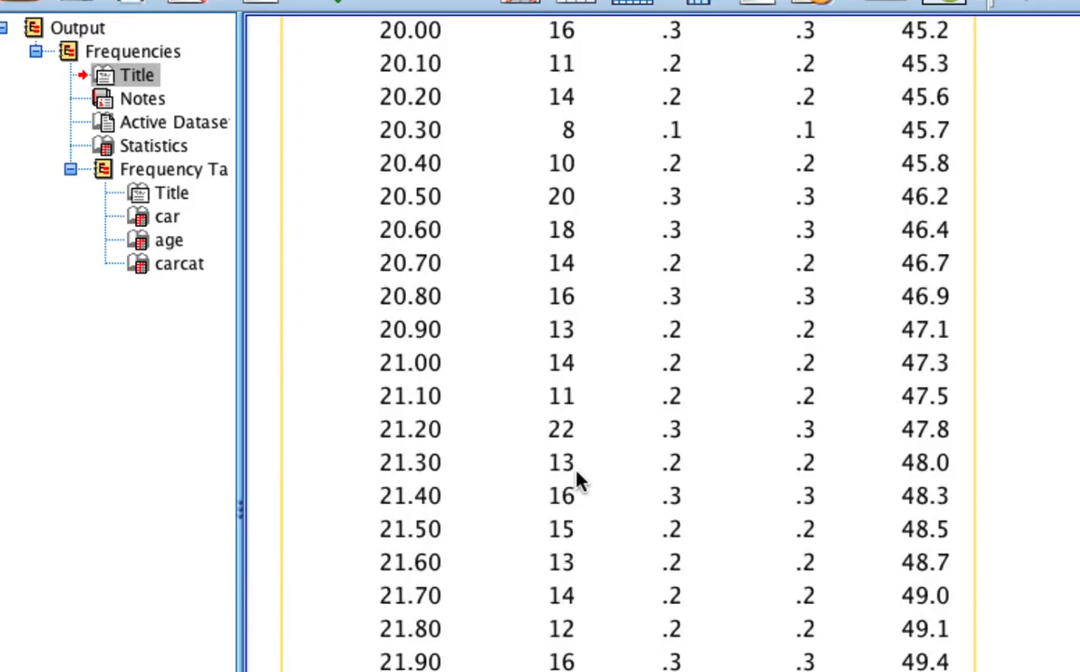
scroll(down, 3)
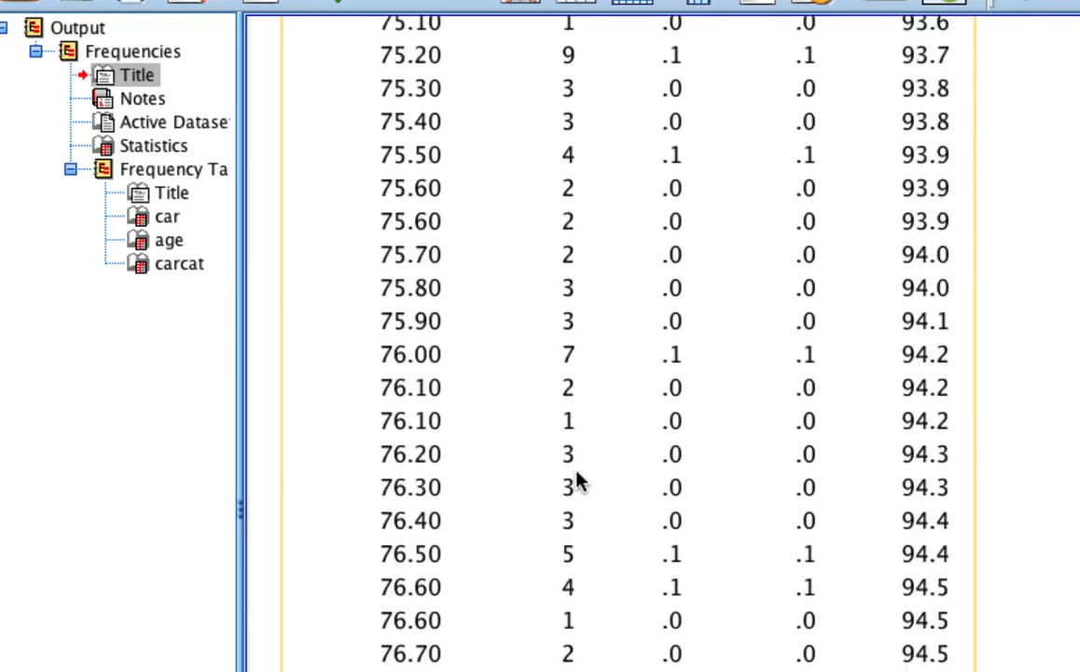
scroll(up, 3)
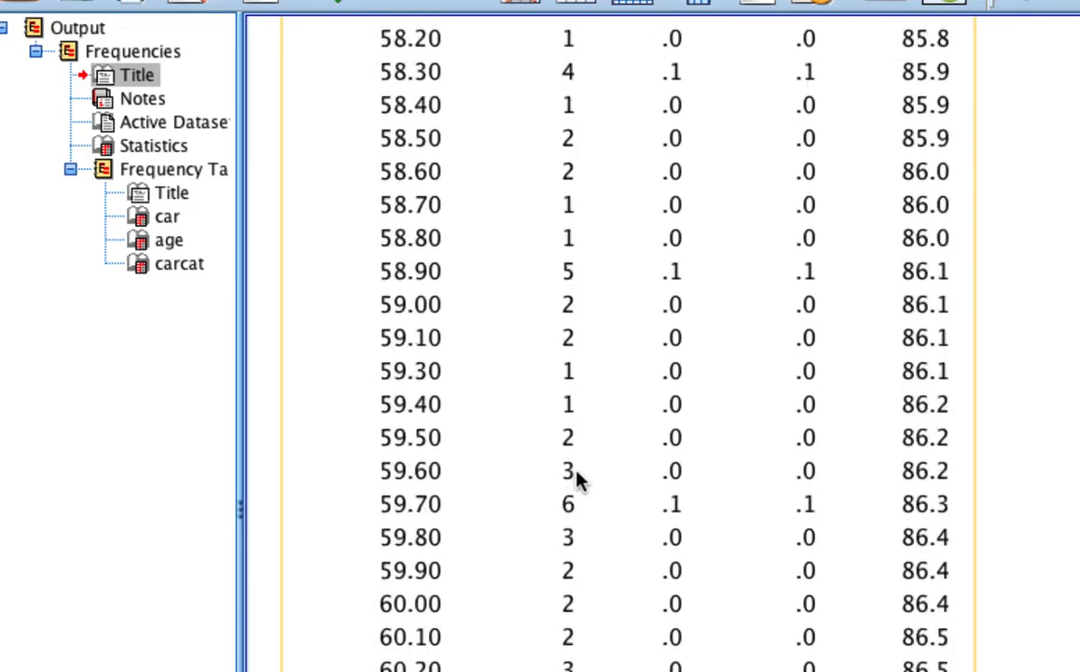
scroll(up, 3)
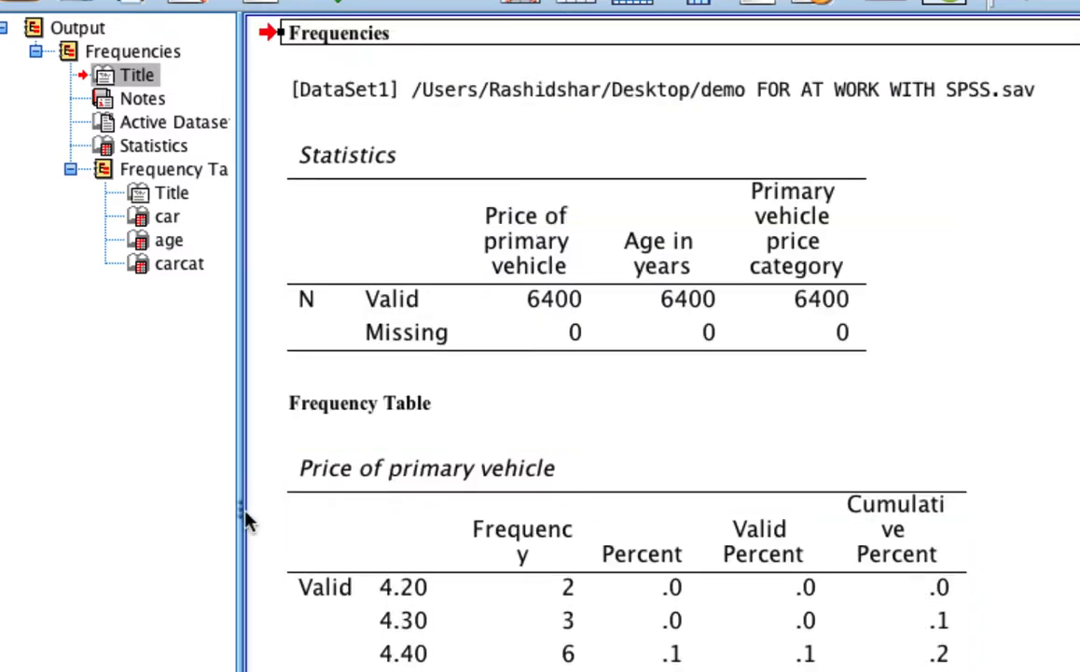
mouse_move(242, 511)
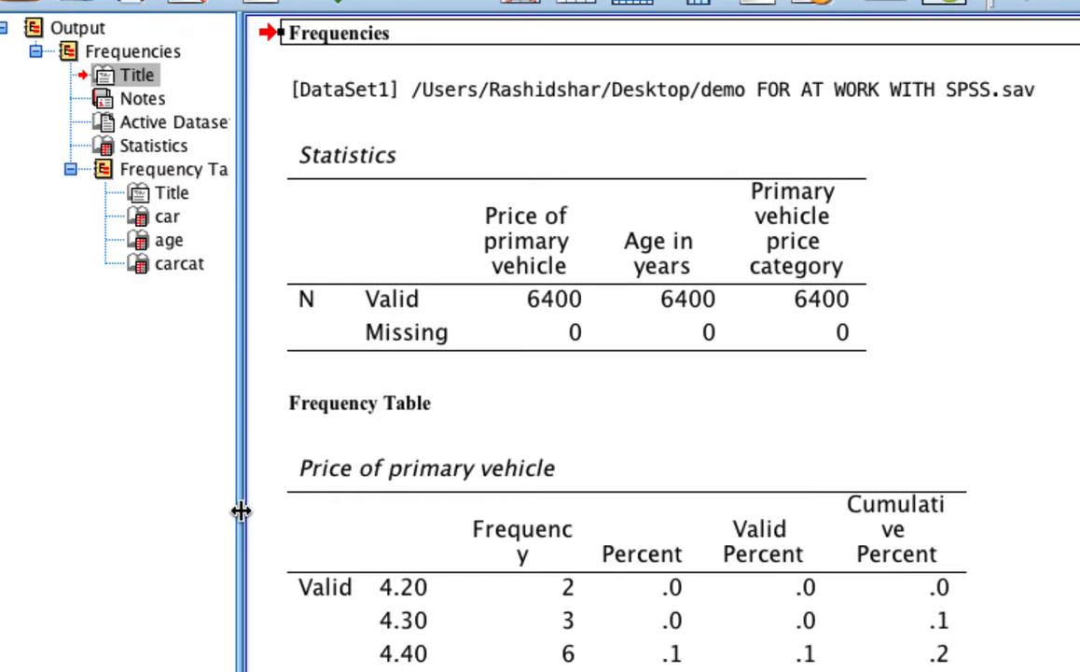
drag(241, 511, 288, 518)
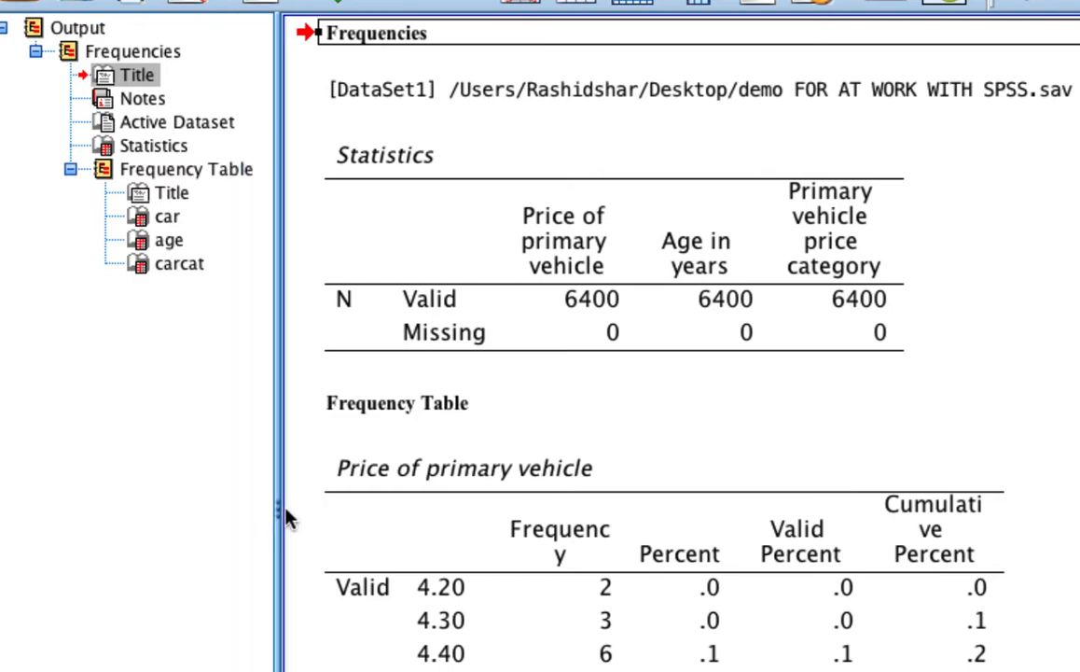
mouse_move(278, 504)
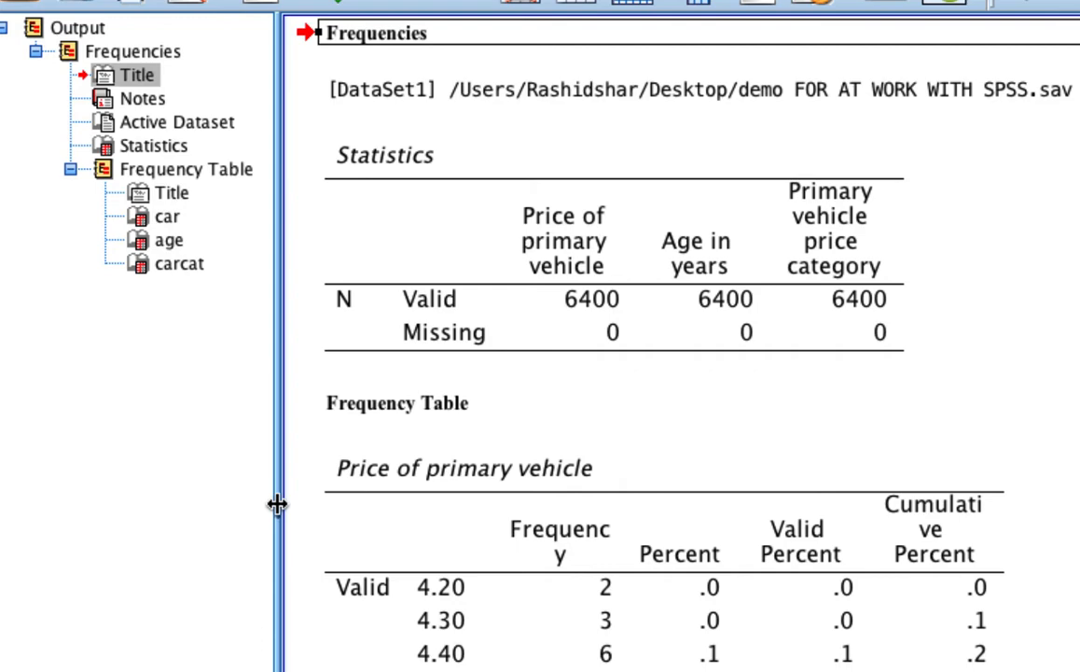
drag(280, 503, 383, 504)
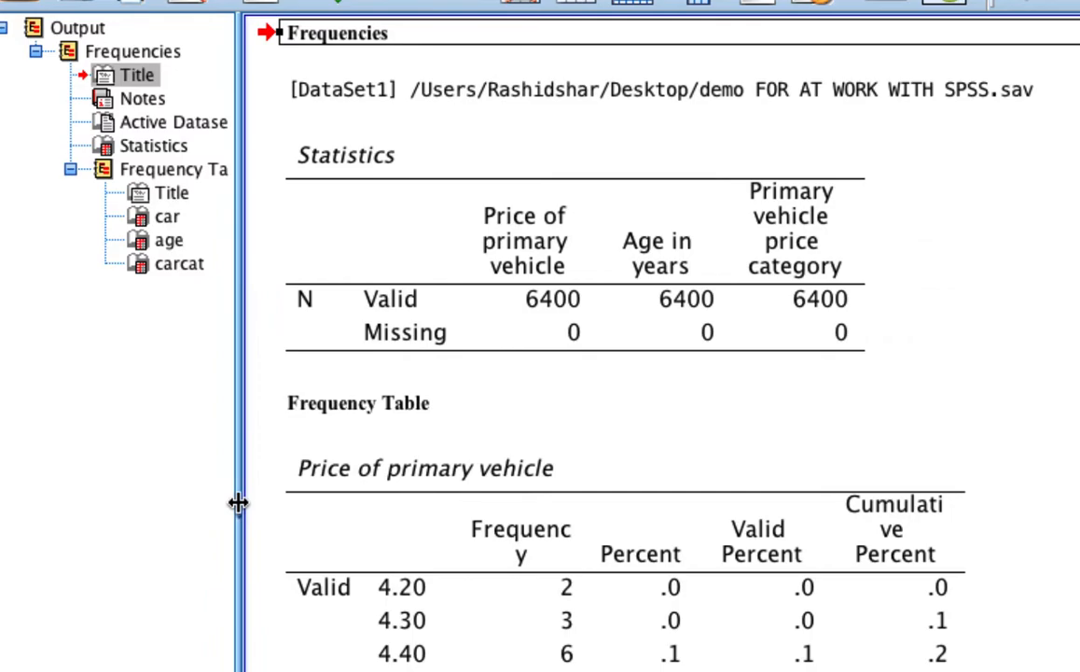
Step: Jump to the age frequency table via the car and age outline items
click(168, 216)
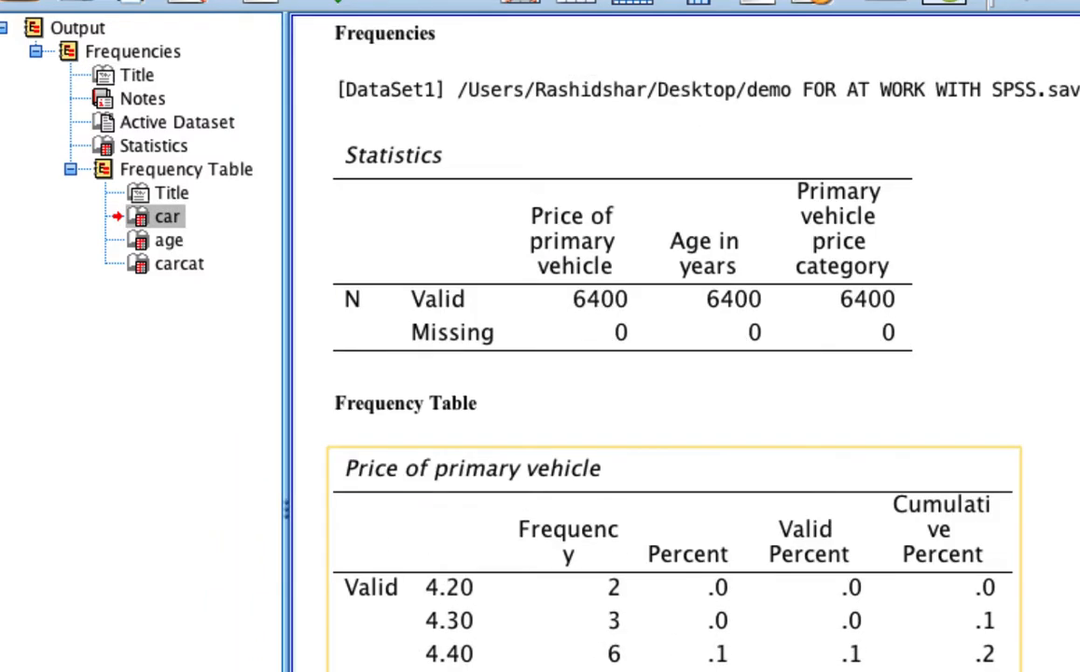
click(168, 239)
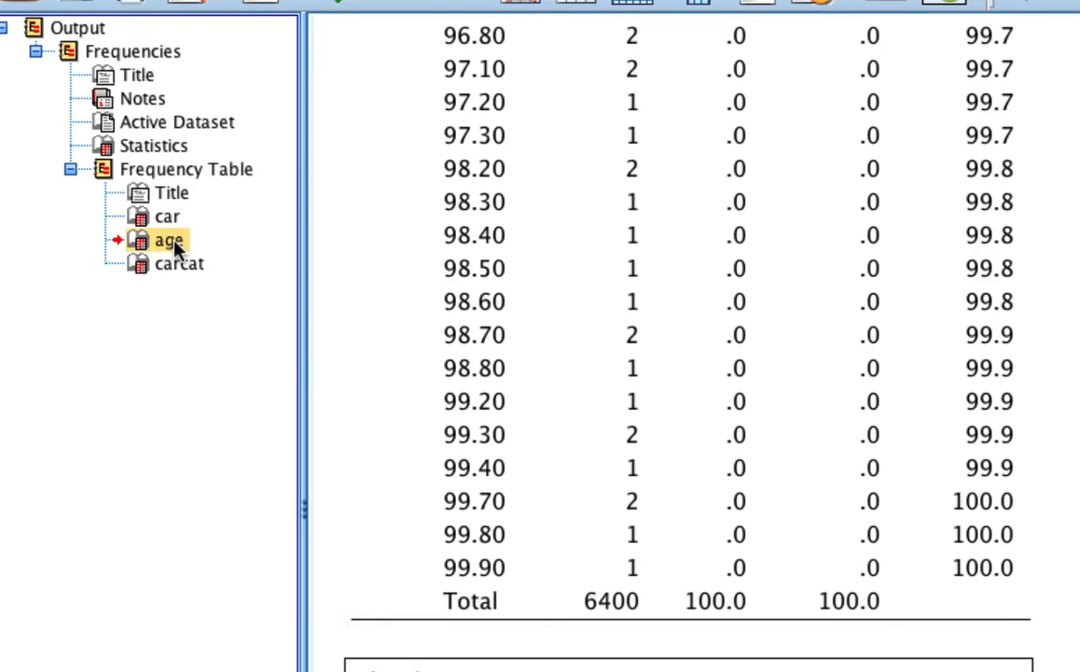
mouse_move(181, 209)
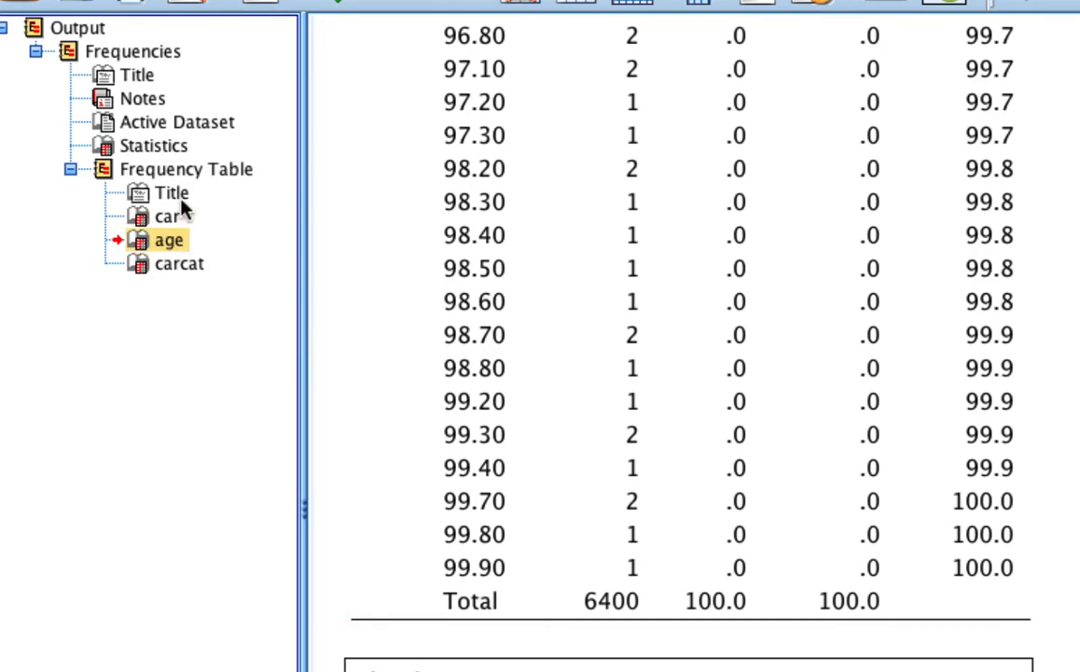
mouse_move(207, 273)
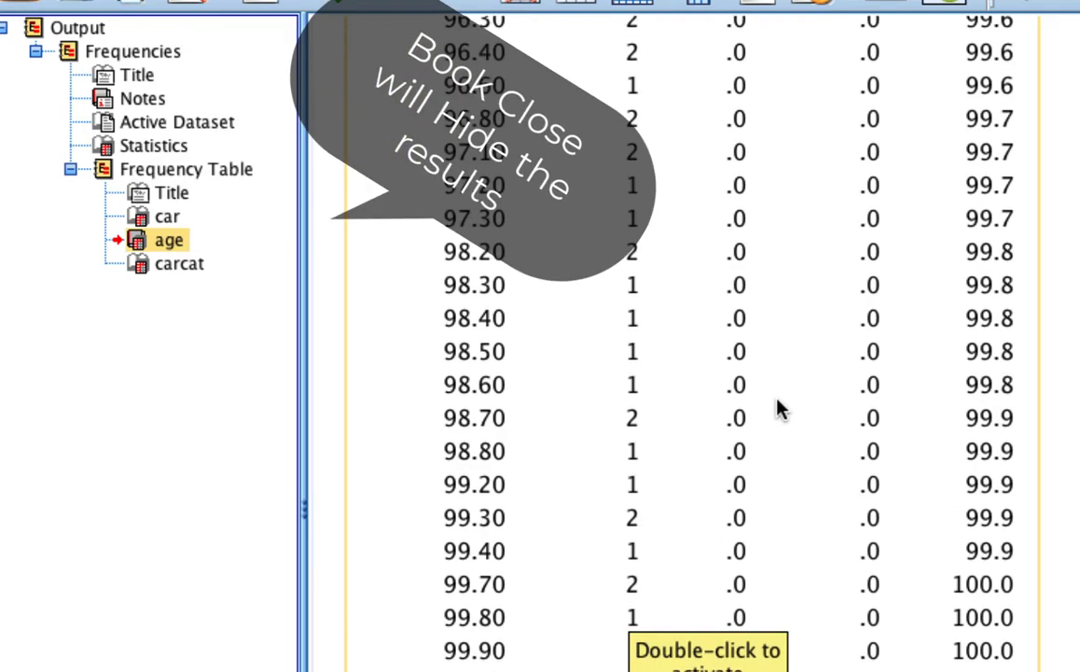
Step: Scroll through the Age in years frequency values, then jump to the Price of primary vehicle table
scroll(up, 3)
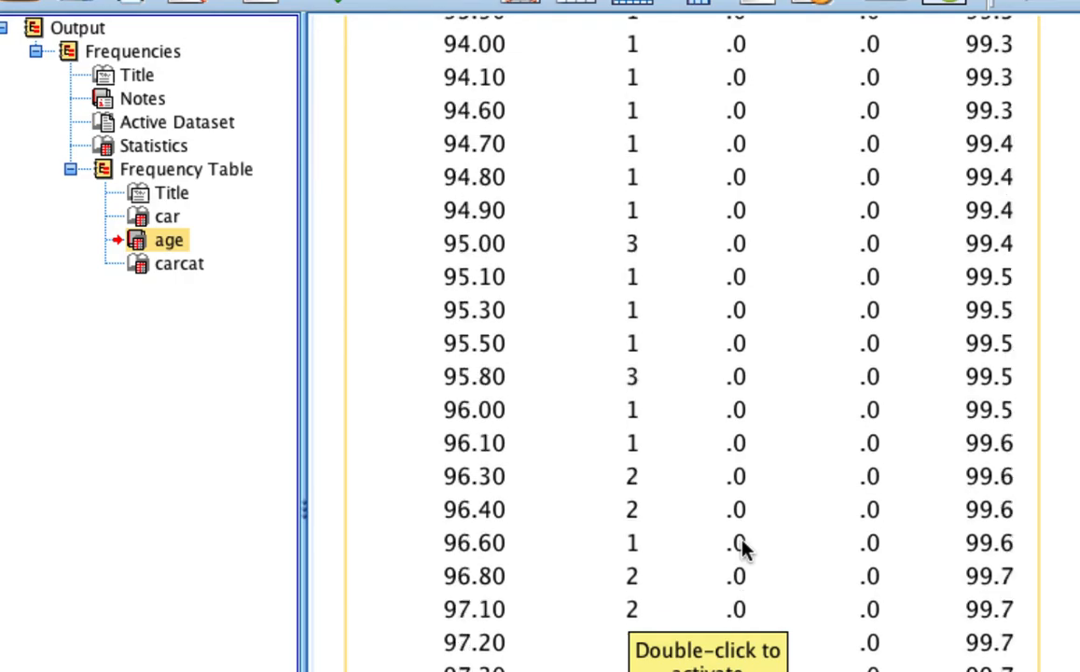
scroll(up, 3)
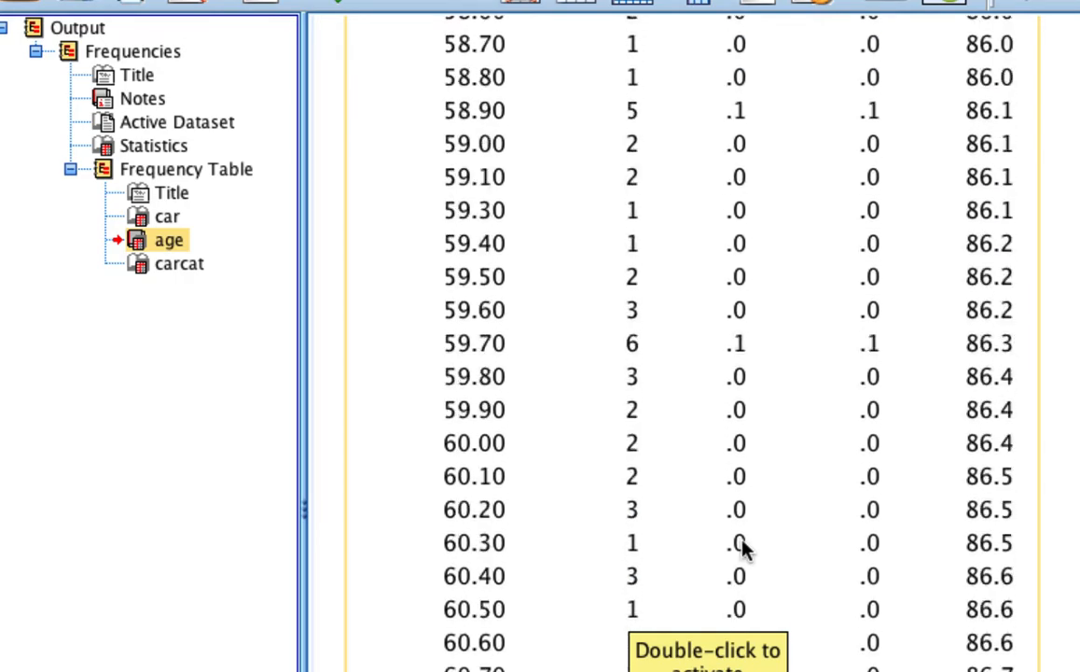
scroll(up, 3)
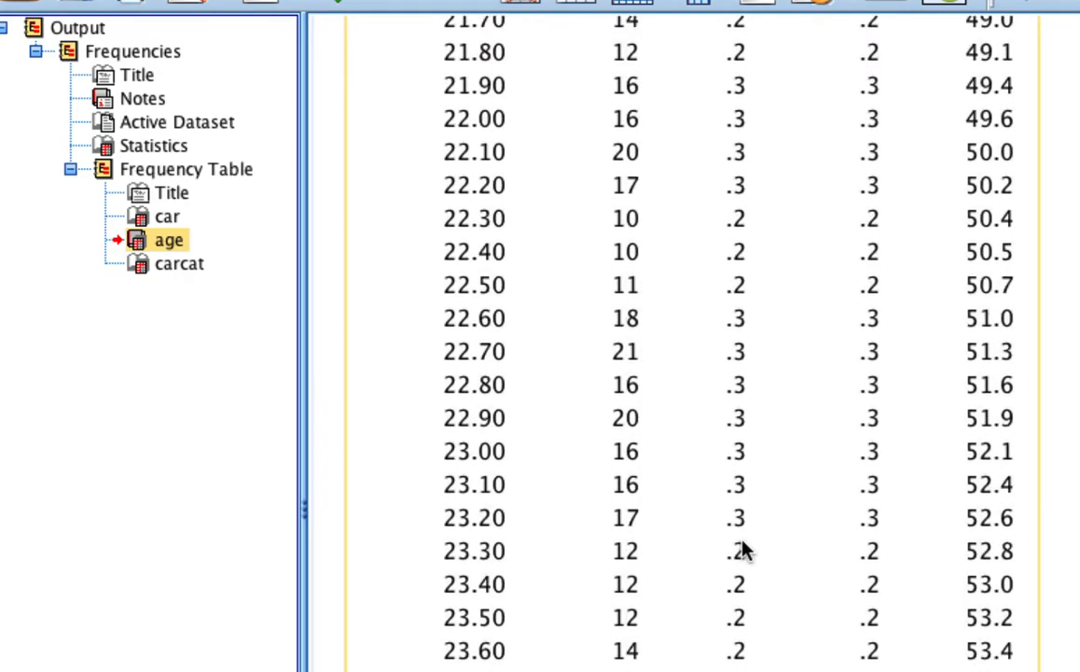
scroll(up, 3)
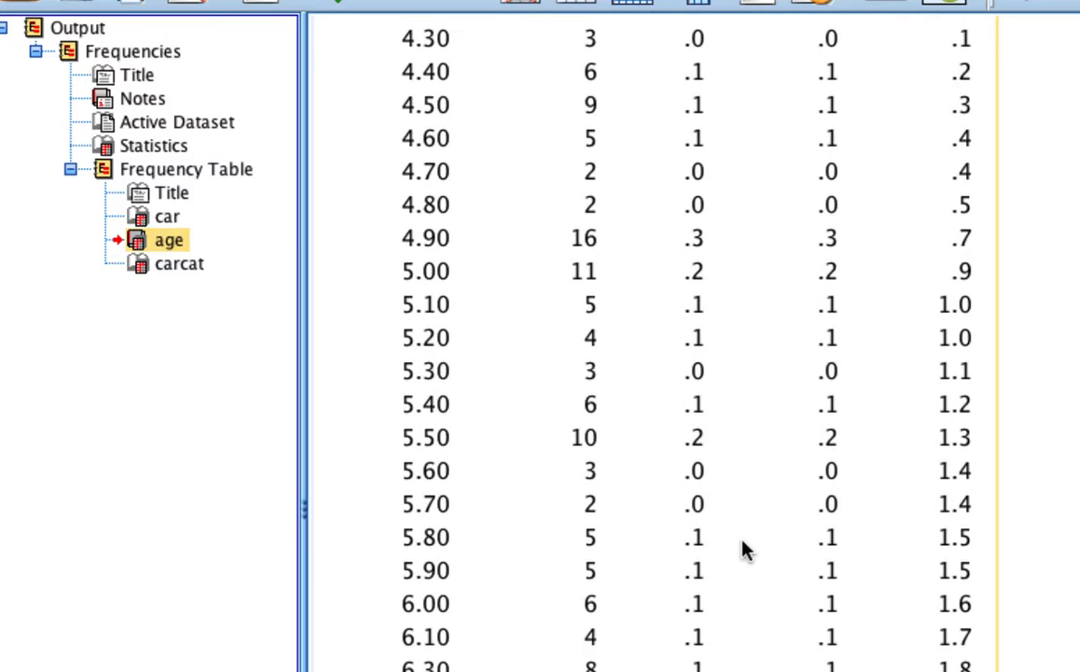
scroll(down, 3)
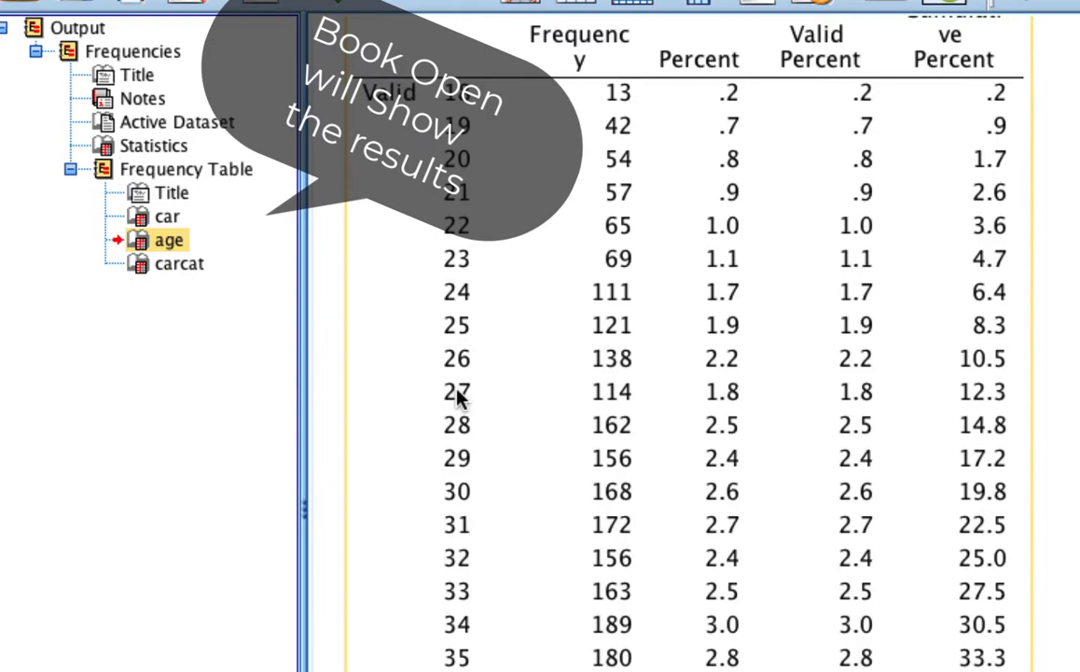
scroll(up, 3)
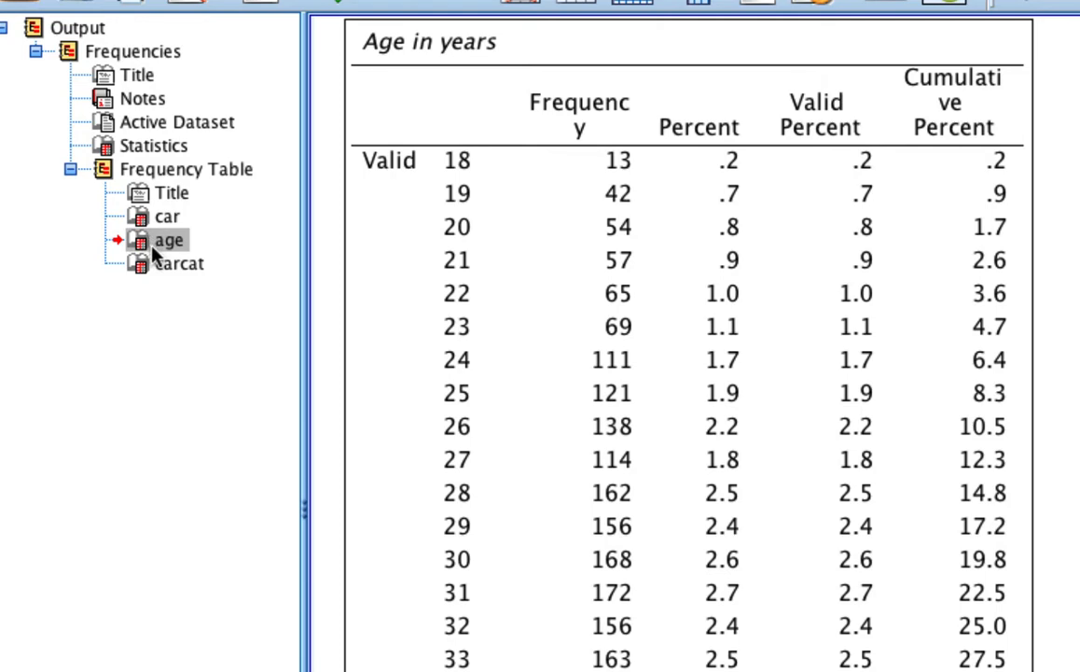
scroll(down, 3)
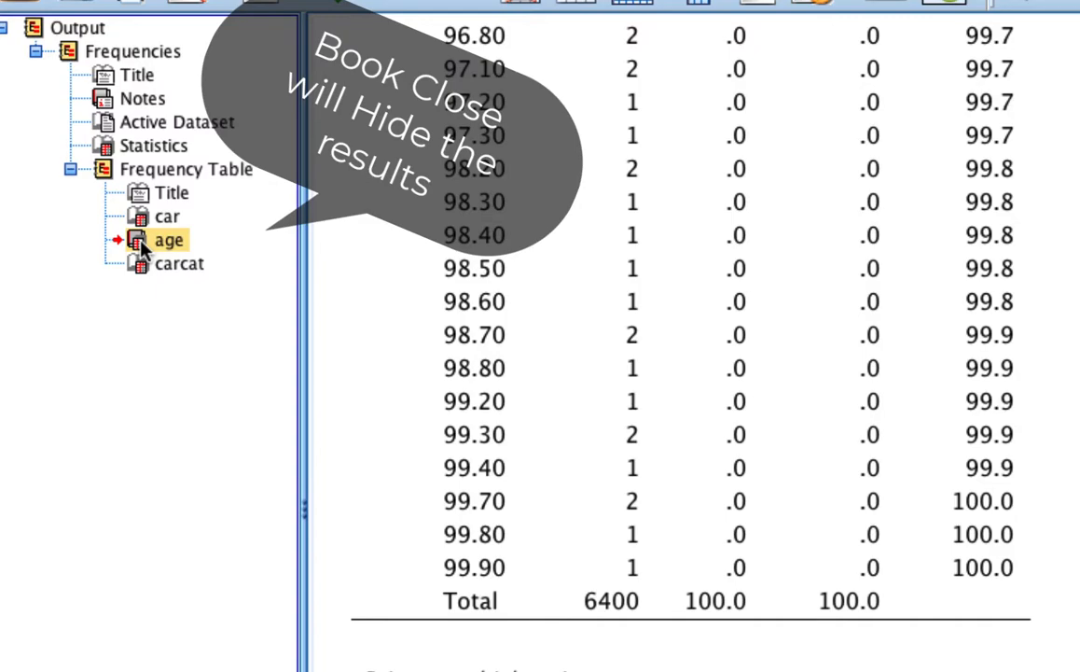
scroll(up, 3)
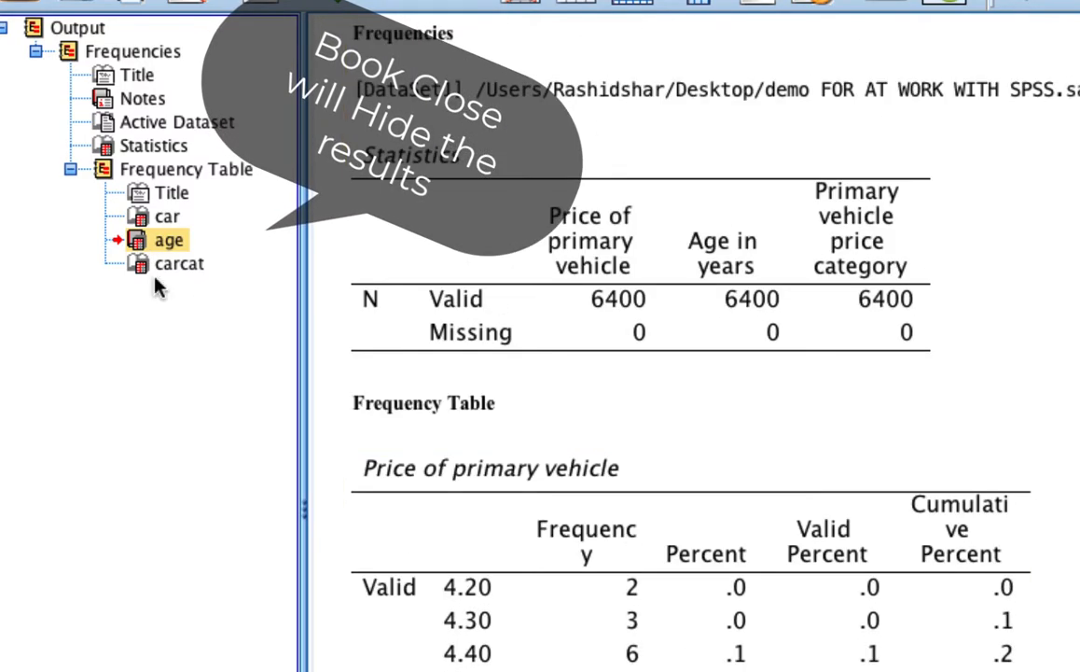
scroll(down, 3)
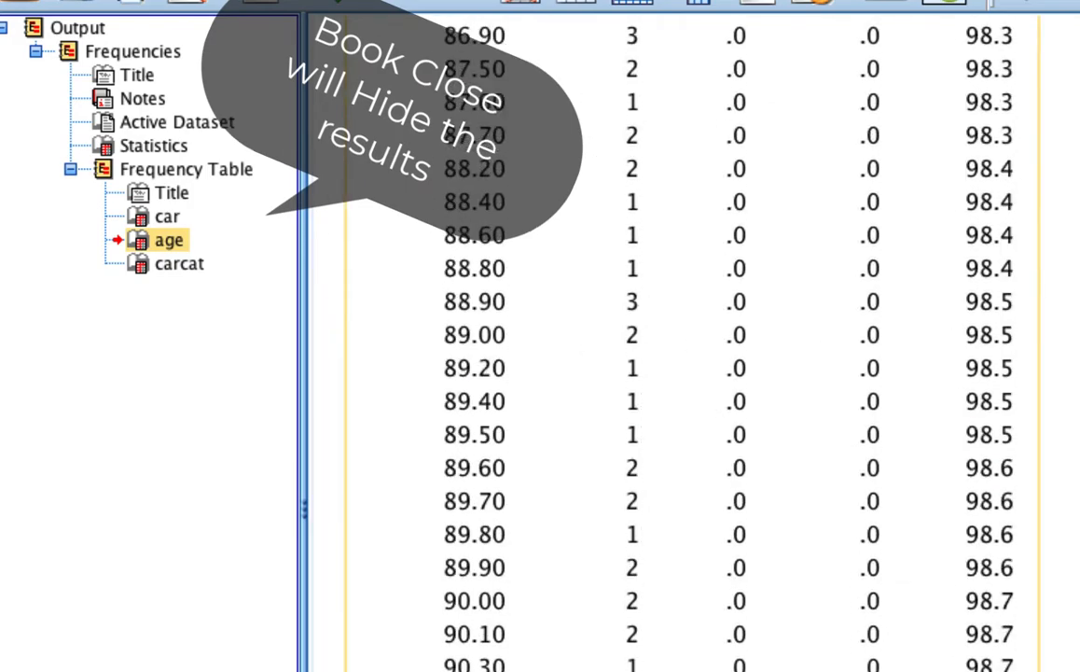
scroll(up, 3)
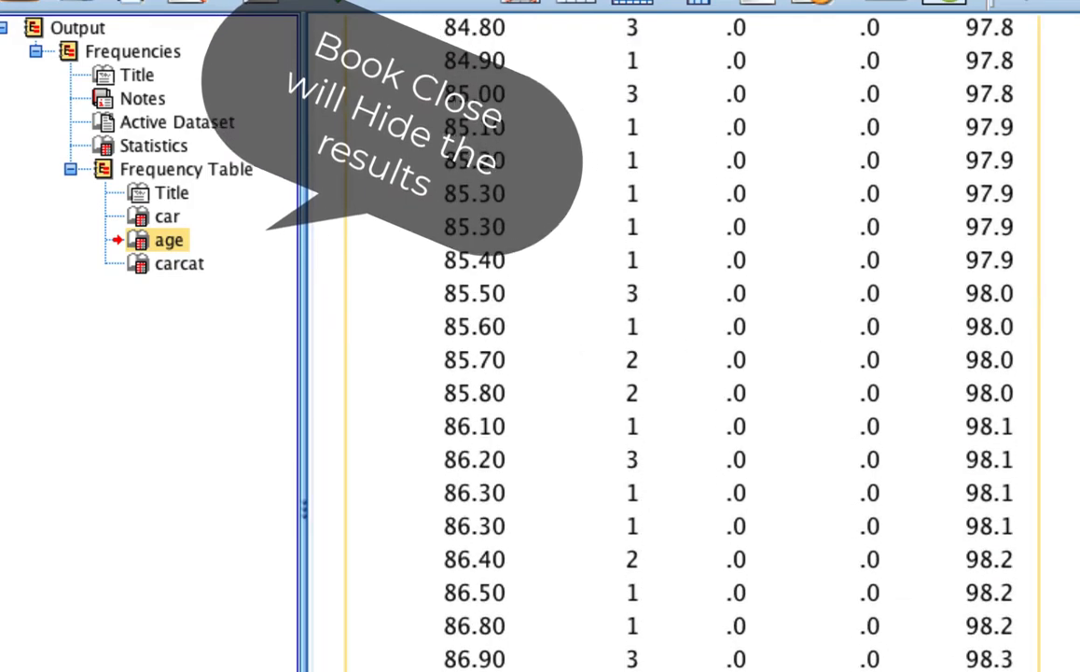
click(167, 216)
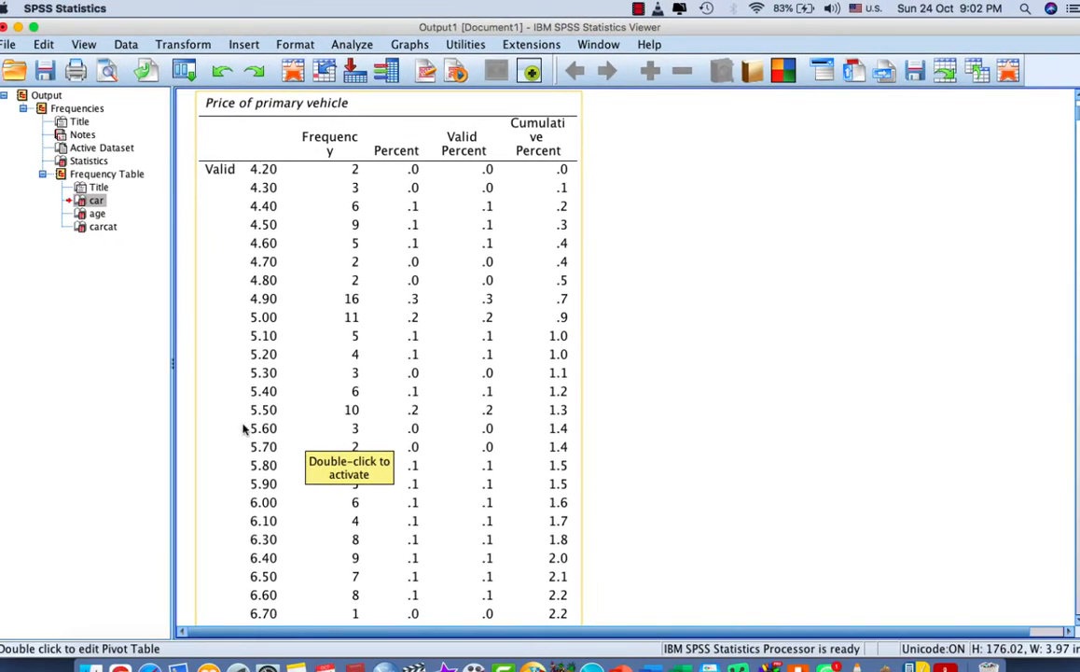
Step: Scroll through the vehicle price frequency values, then return to the Age in years table
scroll(down, 3)
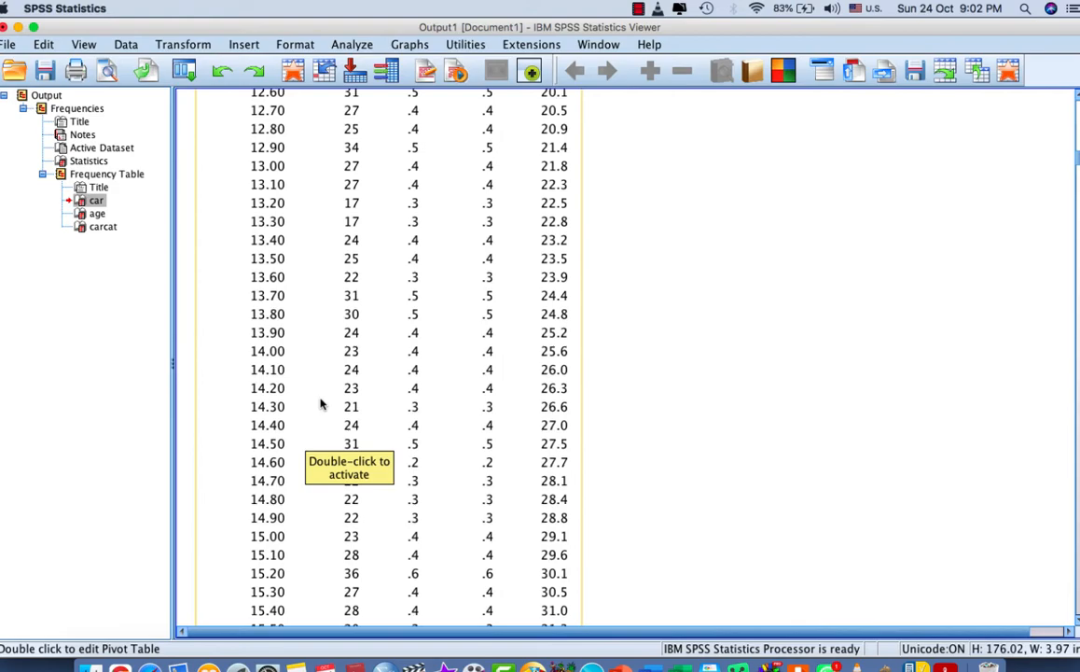
scroll(up, 3)
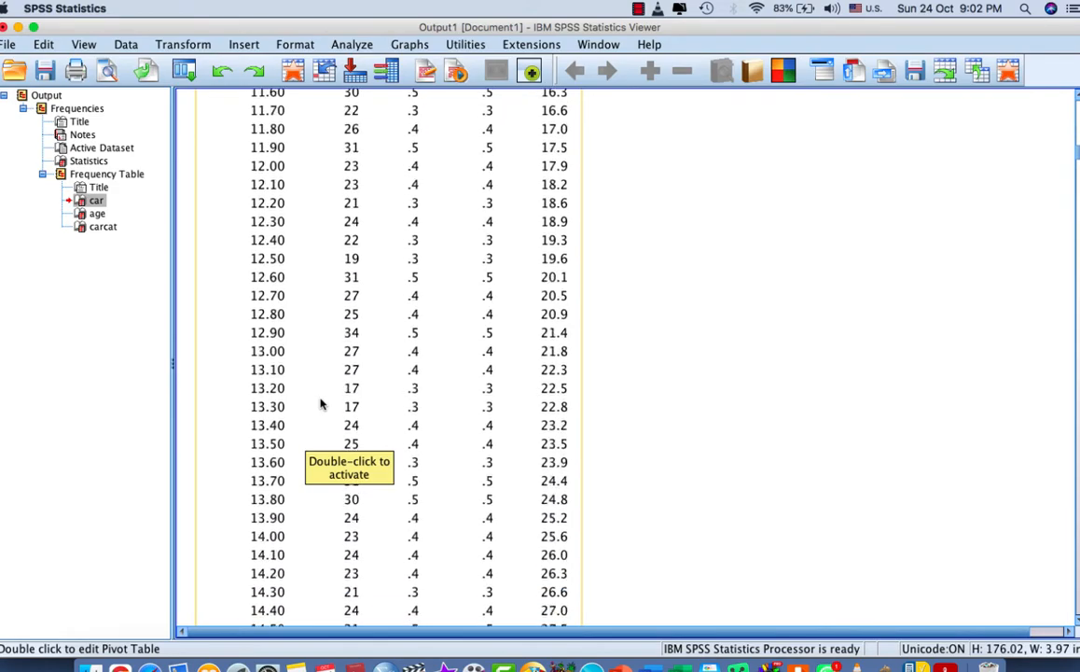
scroll(down, 3)
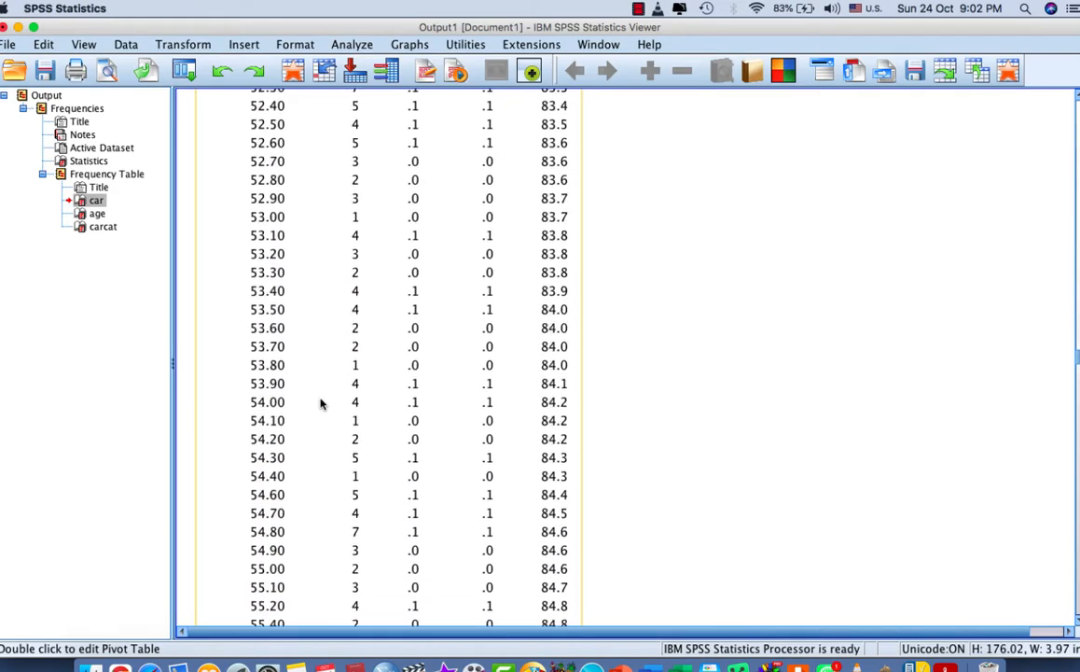
scroll(down, 3)
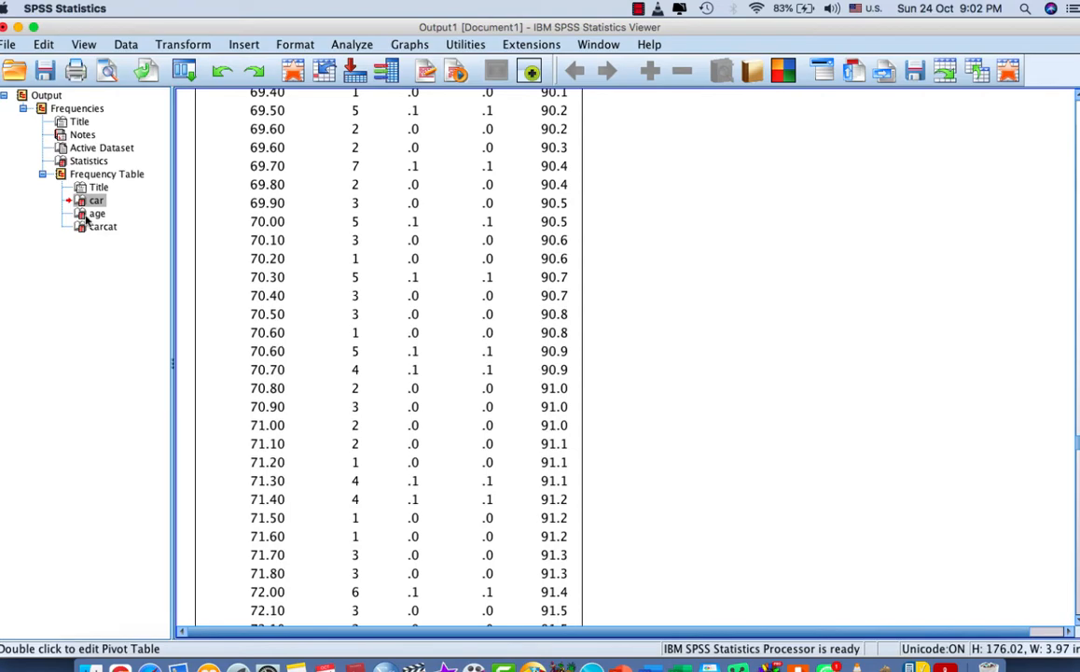
click(97, 213)
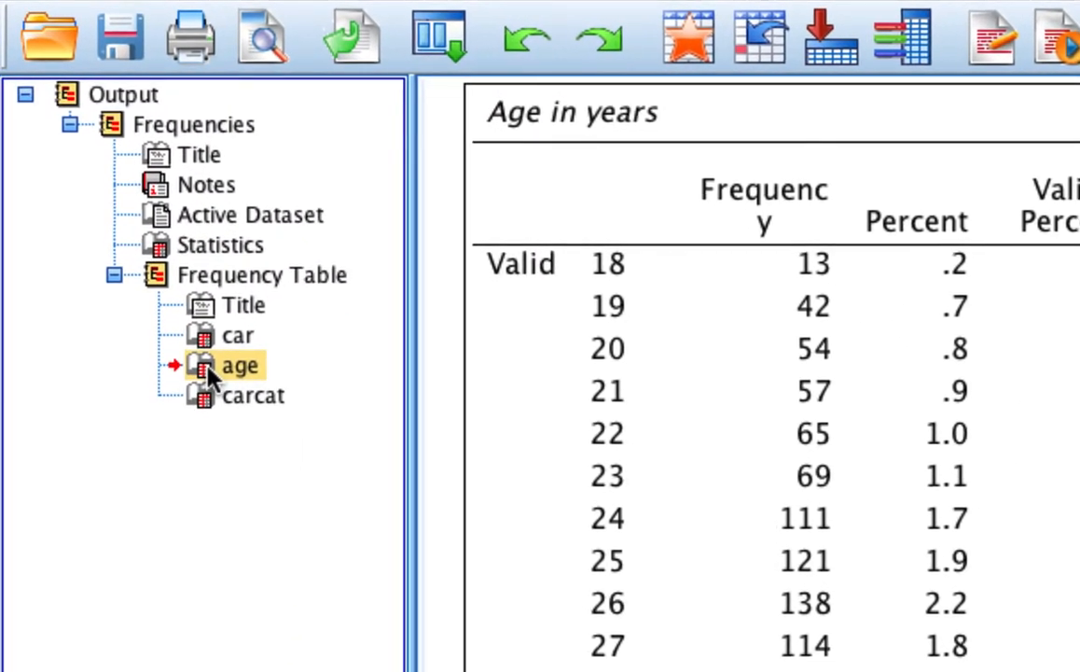
mouse_move(271, 412)
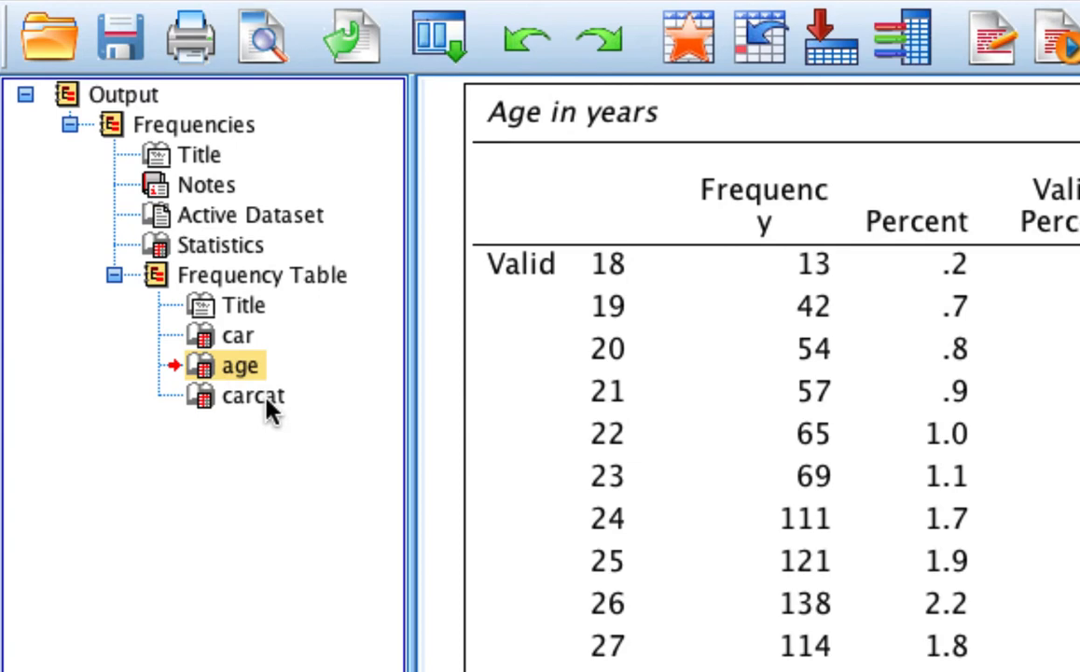
mouse_move(212, 373)
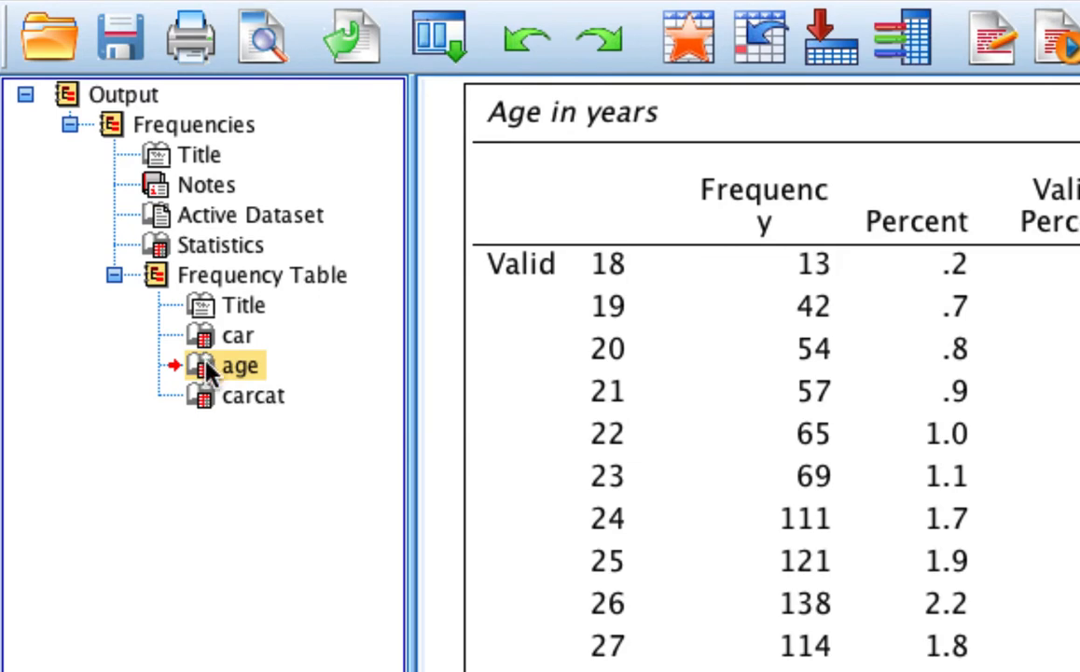
Step: Drag the age table's book icon up the outline and drop it before the car table
click(239, 334)
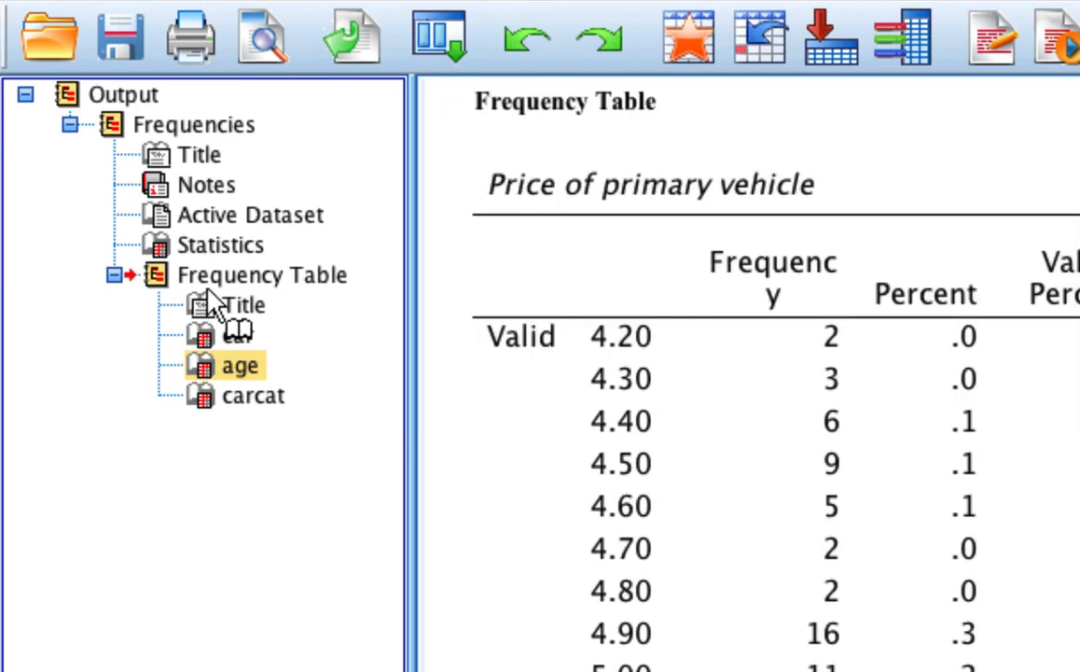
click(220, 244)
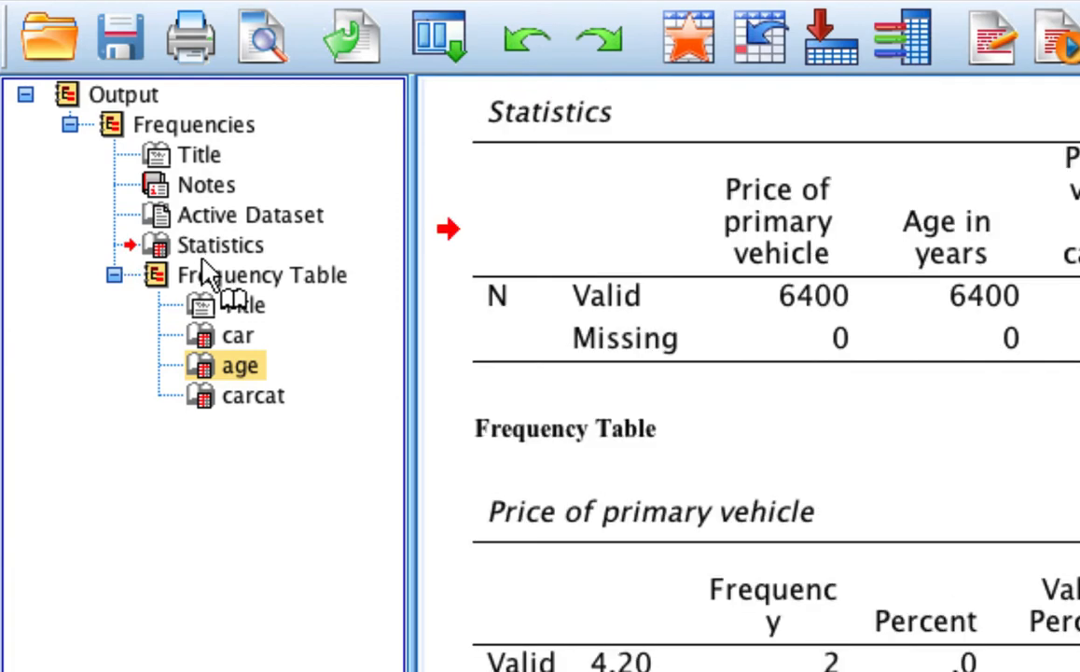
click(250, 215)
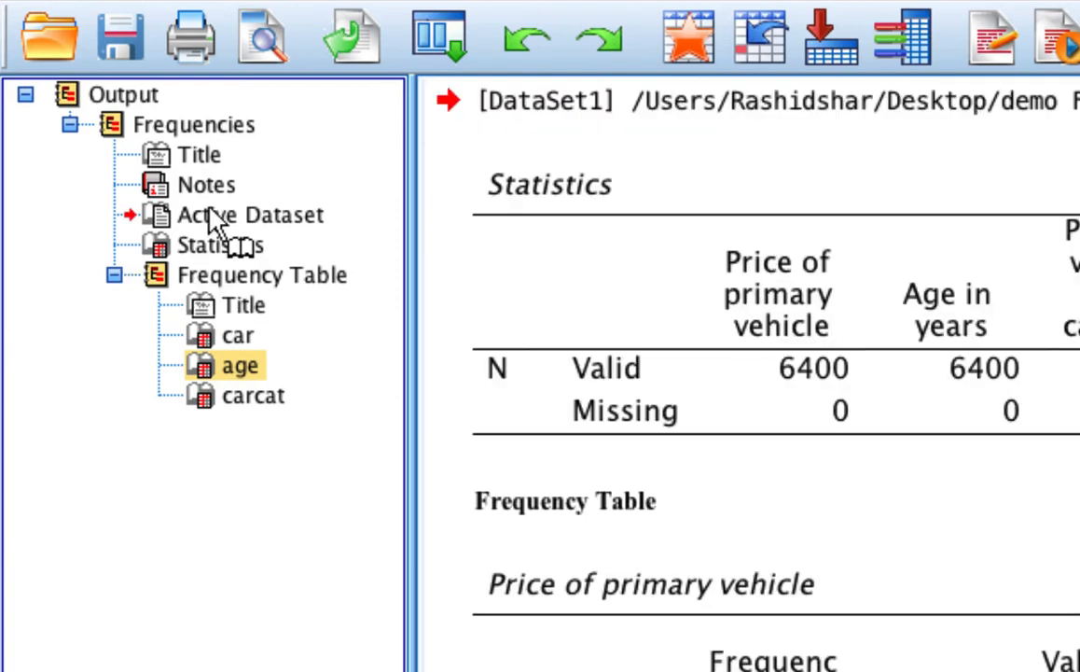
click(242, 304)
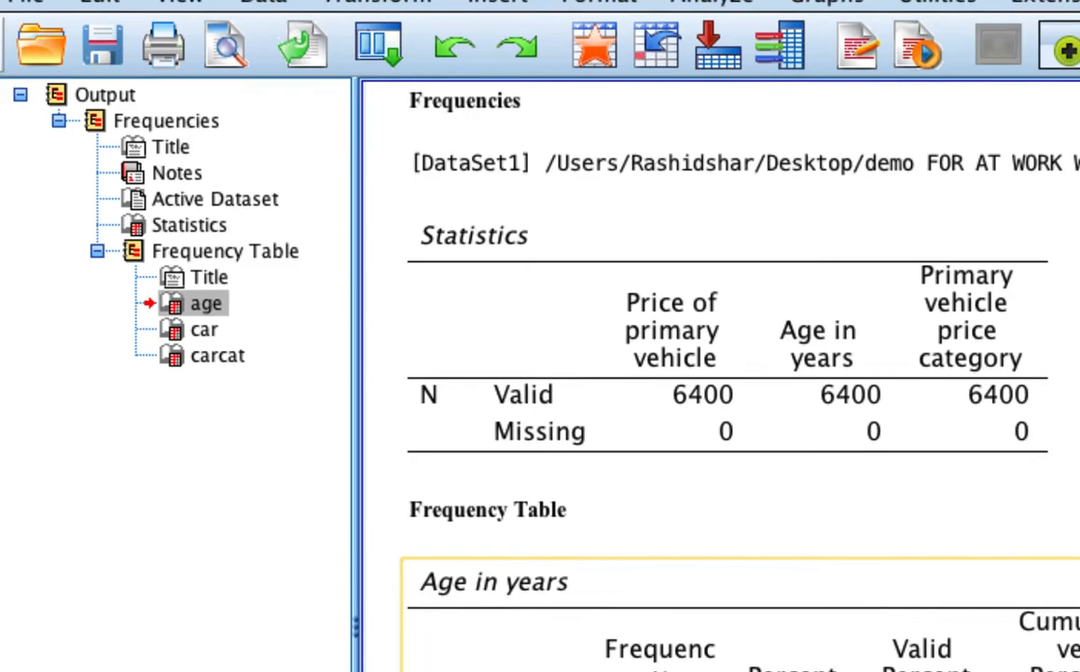
Step: Scroll to confirm Age in years comes first, then show the Price of primary vehicle table
scroll(down, 3)
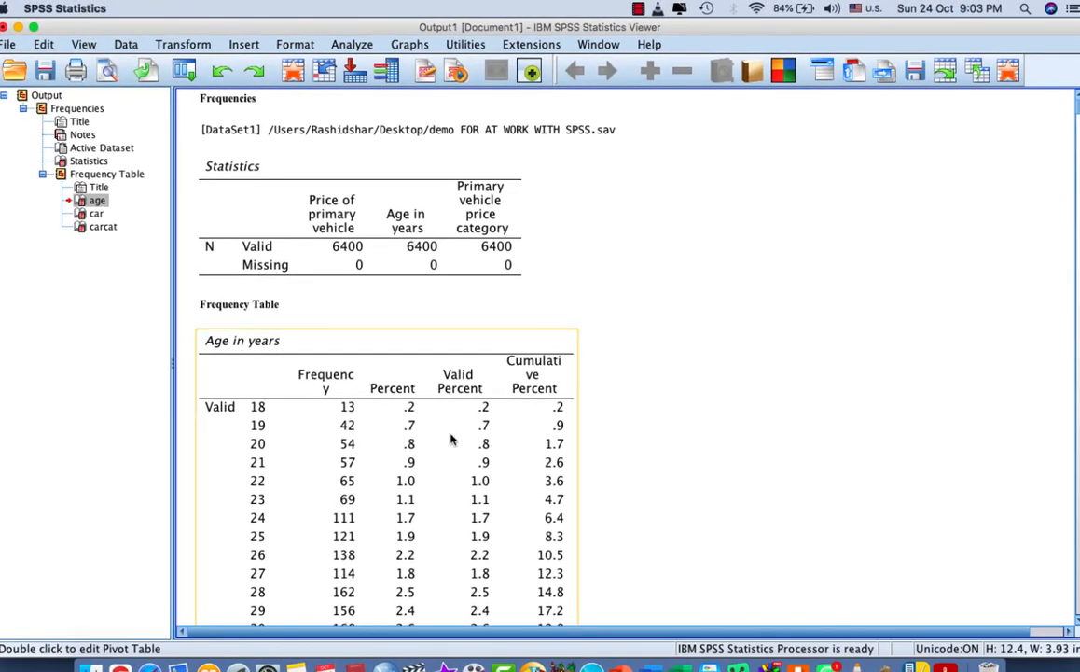
mouse_move(452, 444)
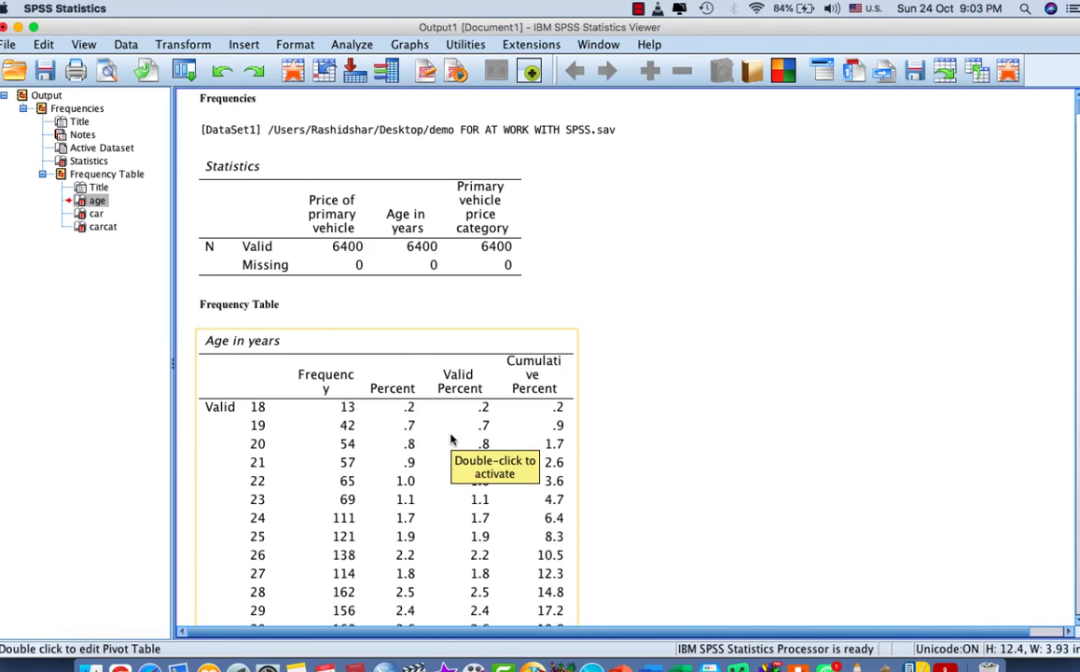
click(97, 212)
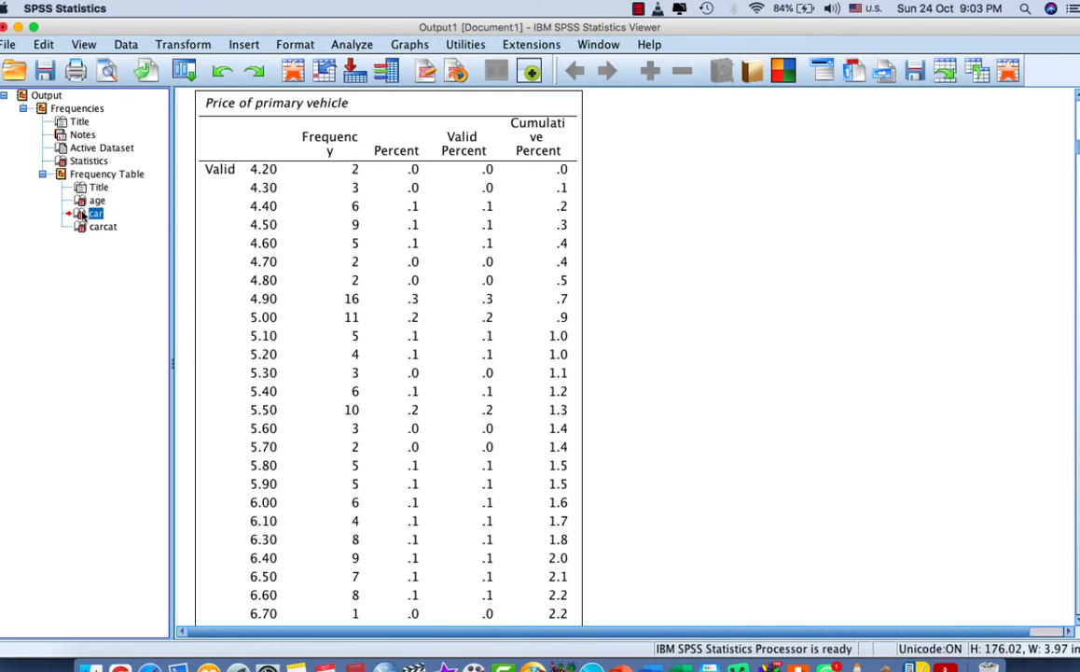
Step: Drop the car table right under the Frequencies title, then view the age table and Frequency Table section
click(87, 160)
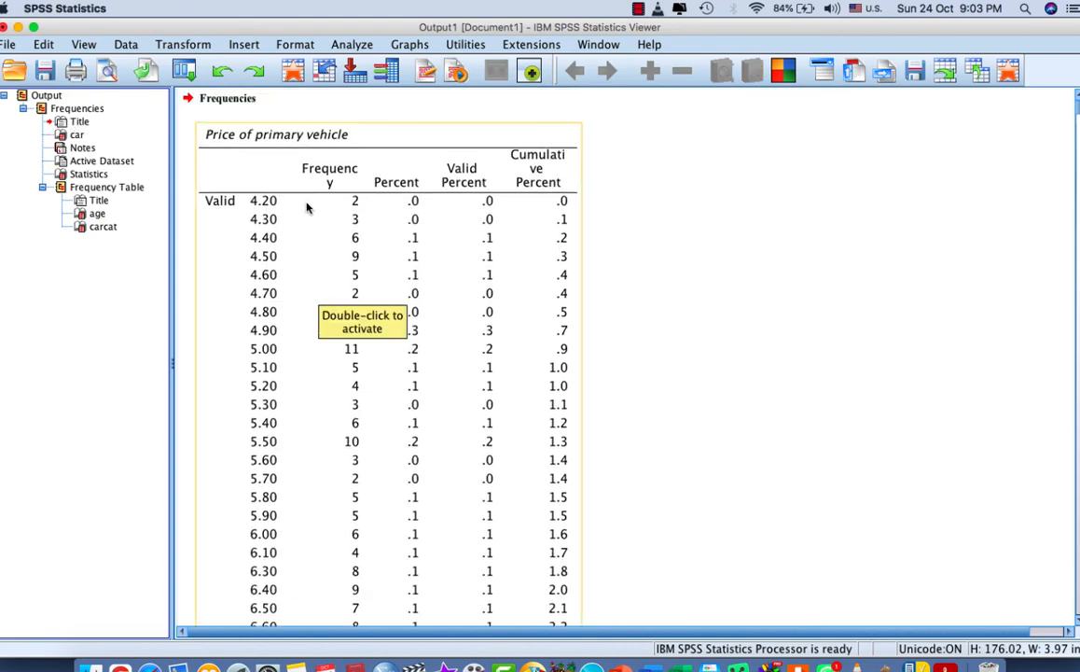
mouse_move(323, 235)
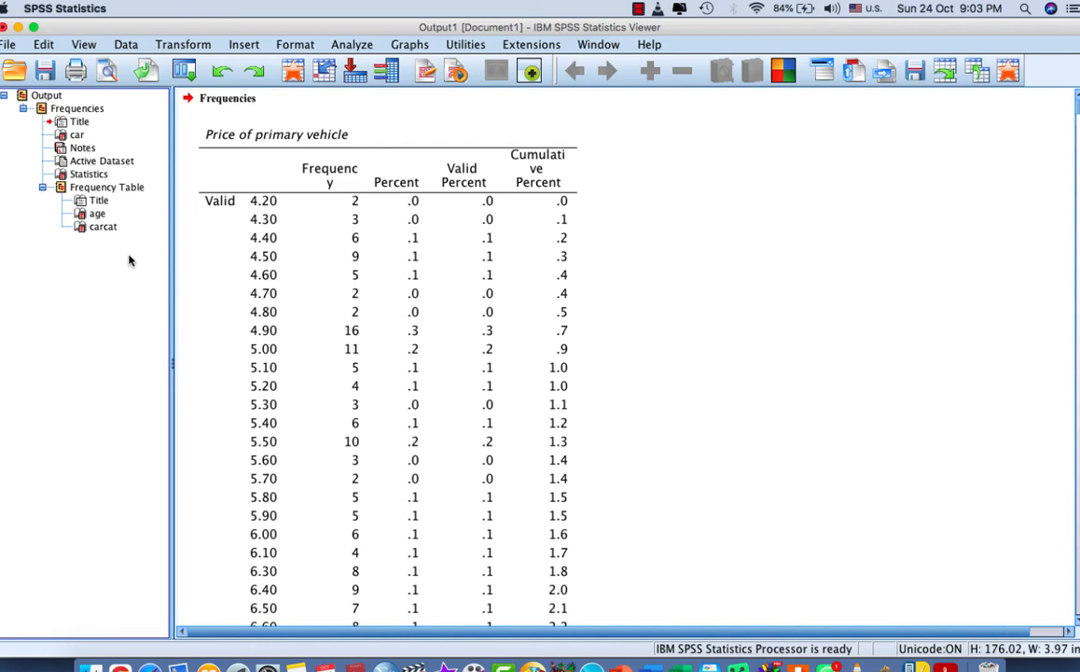
click(97, 212)
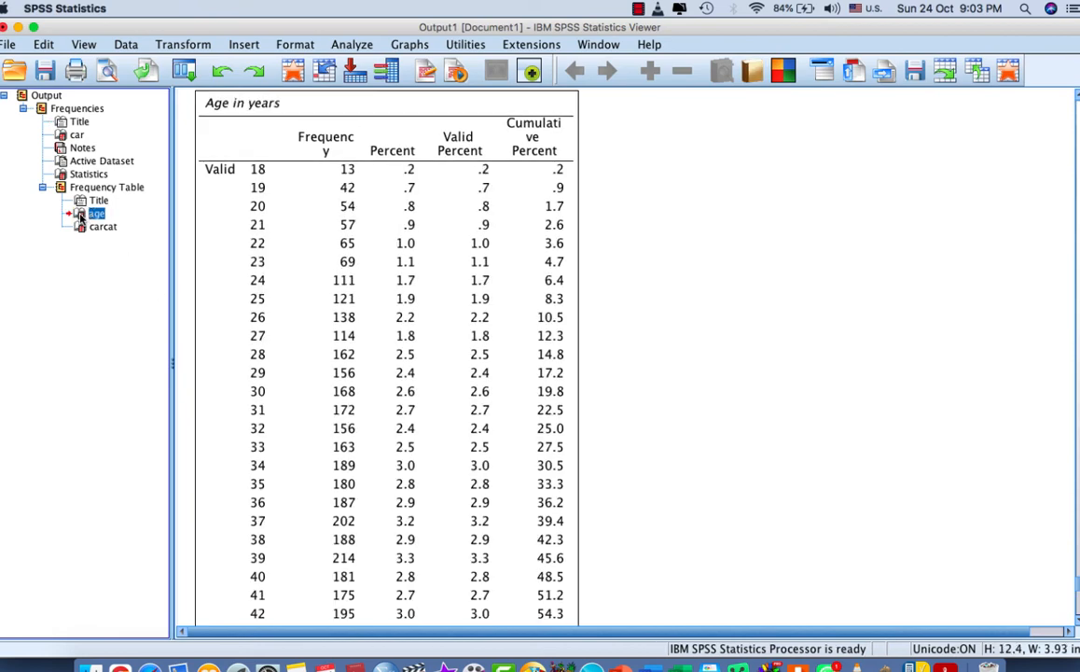
click(97, 202)
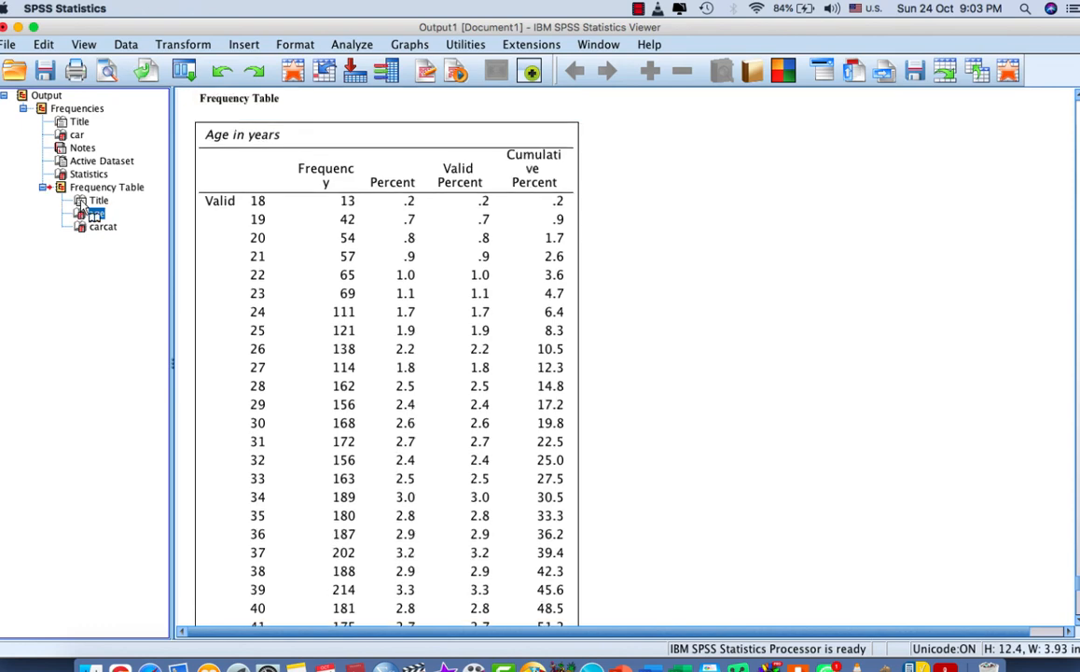